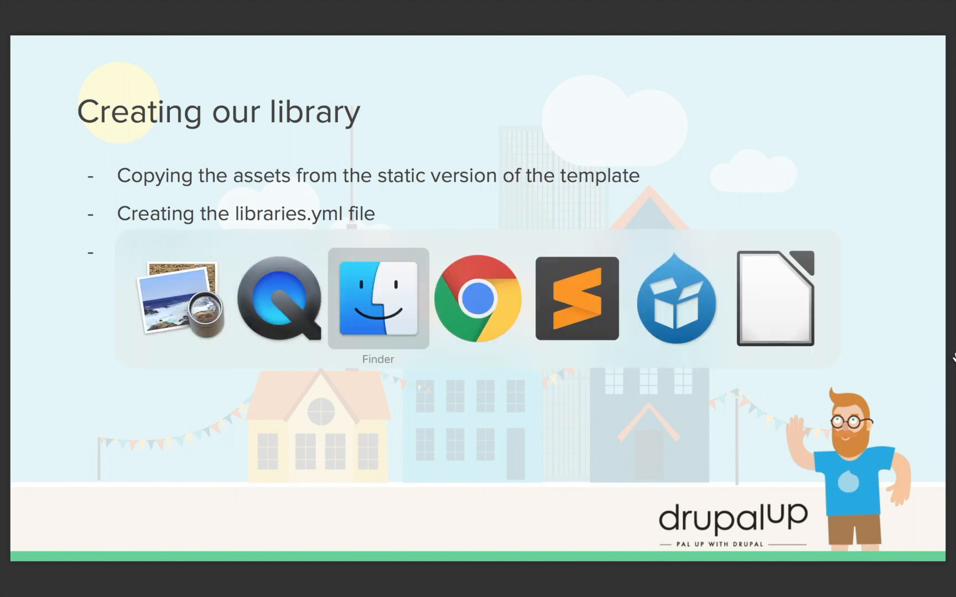
Step: Select all parallax-template items in Finder and bring up the copy action for them
click(377, 300)
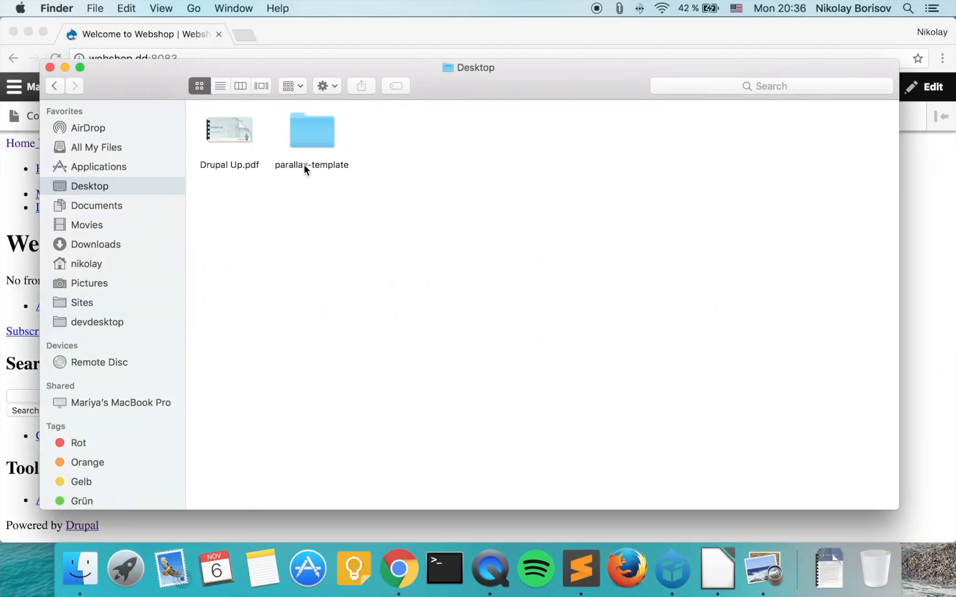
double_click(312, 129)
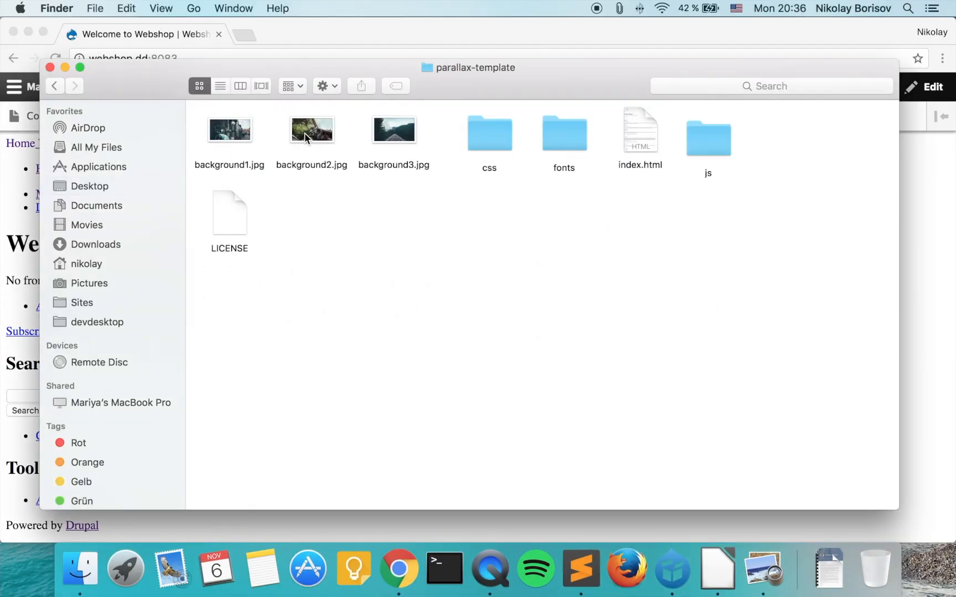
click(229, 214)
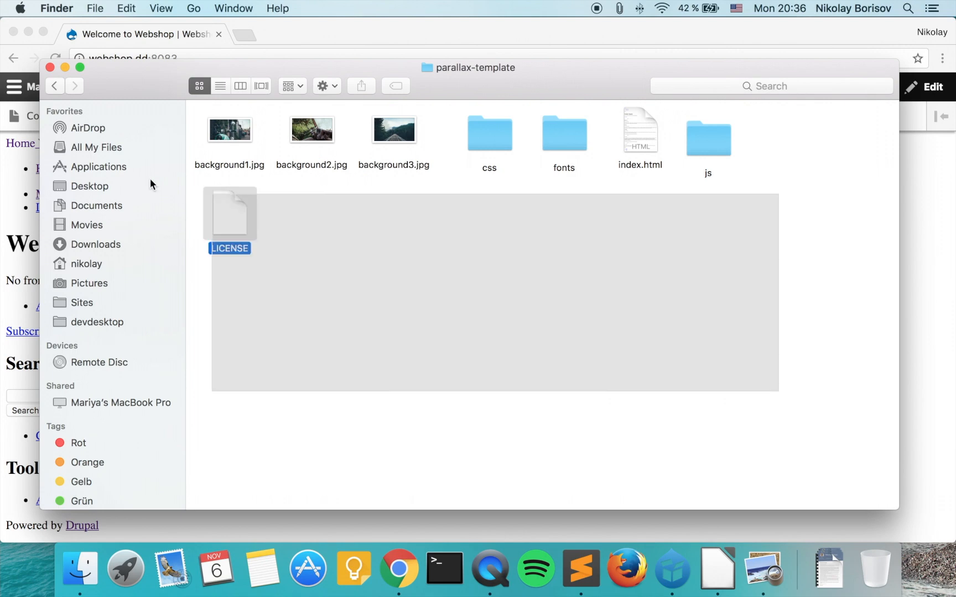
key(cmd+a)
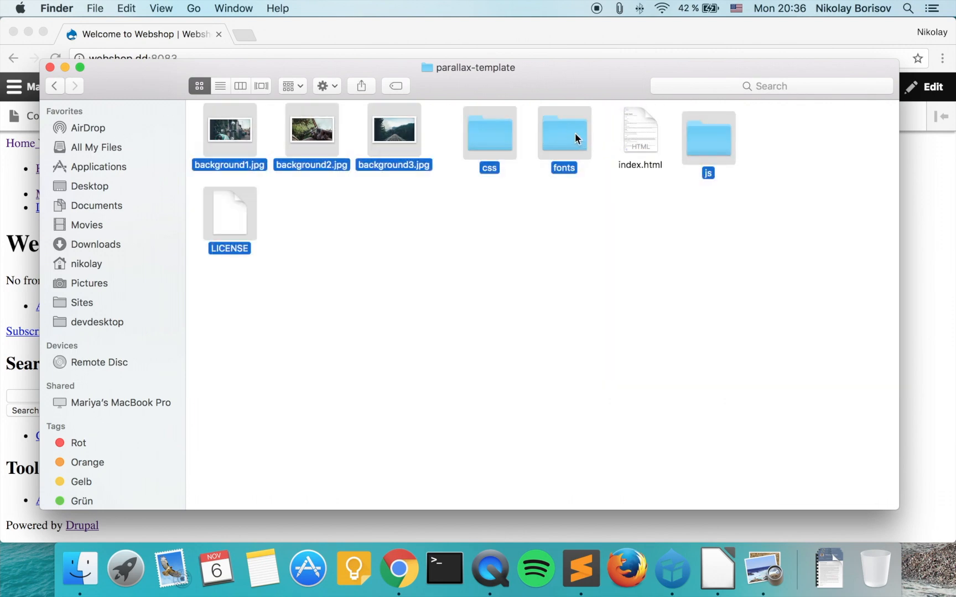
right_click(563, 133)
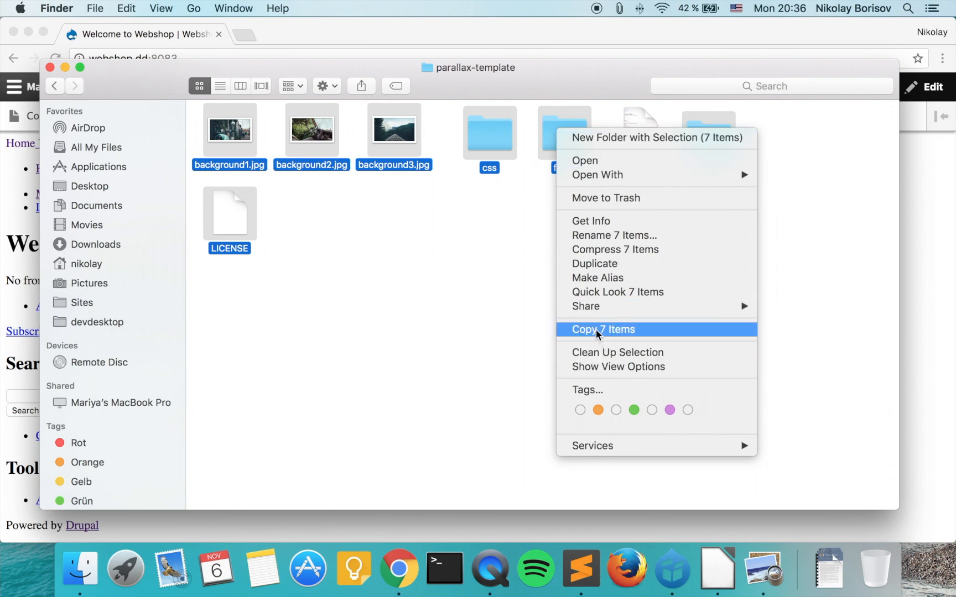
Step: Reach the webshop.dd site's local code folder through Acquia Dev Desktop
click(671, 568)
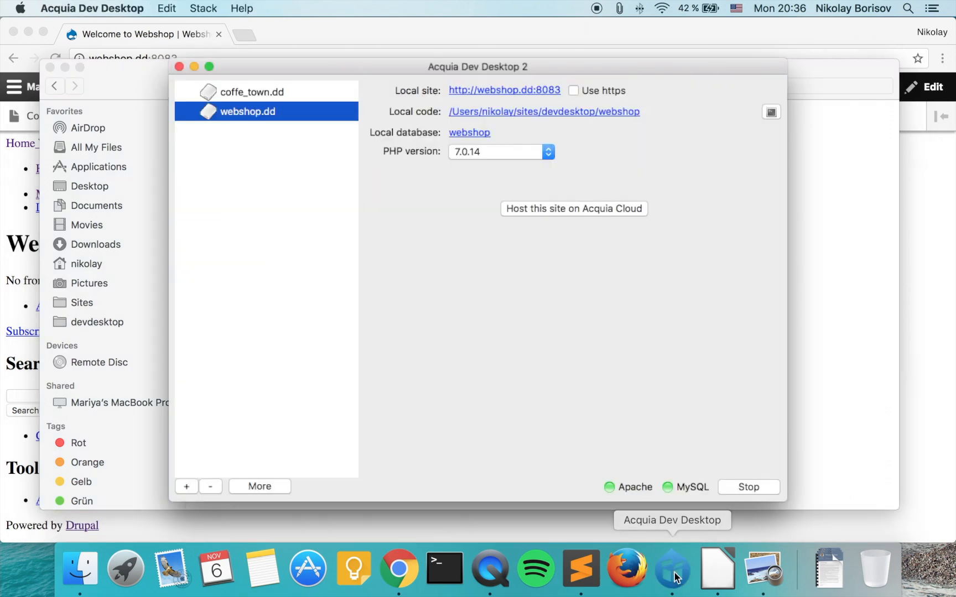
mouse_move(423, 116)
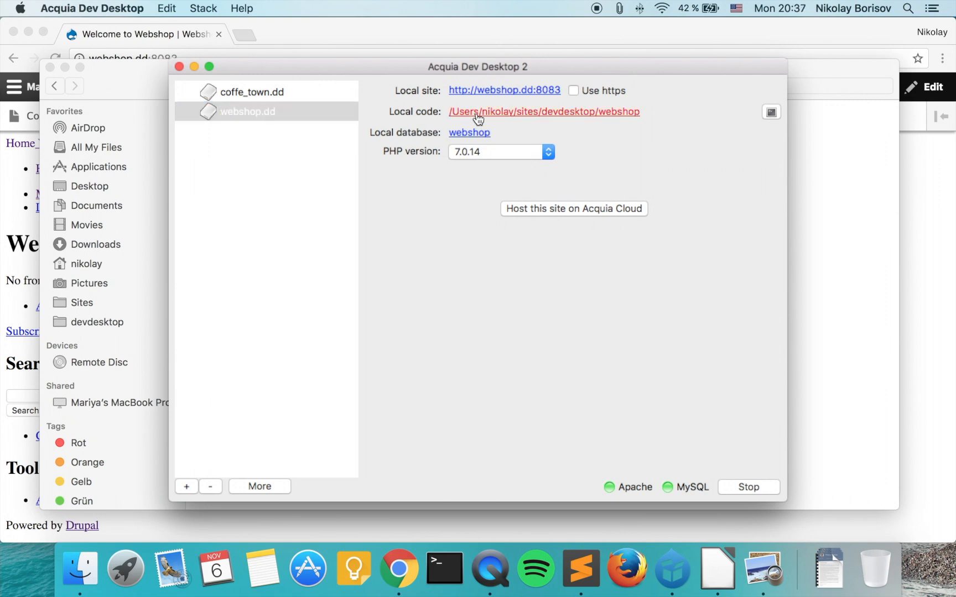
click(544, 112)
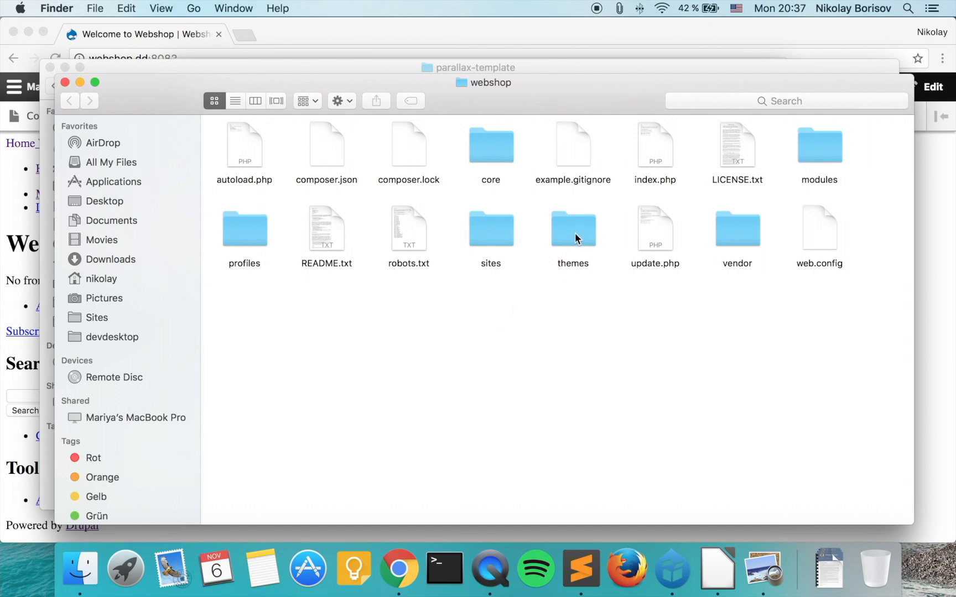
Step: Navigate into themes/webshop where the copied template assets get pasted
double_click(572, 231)
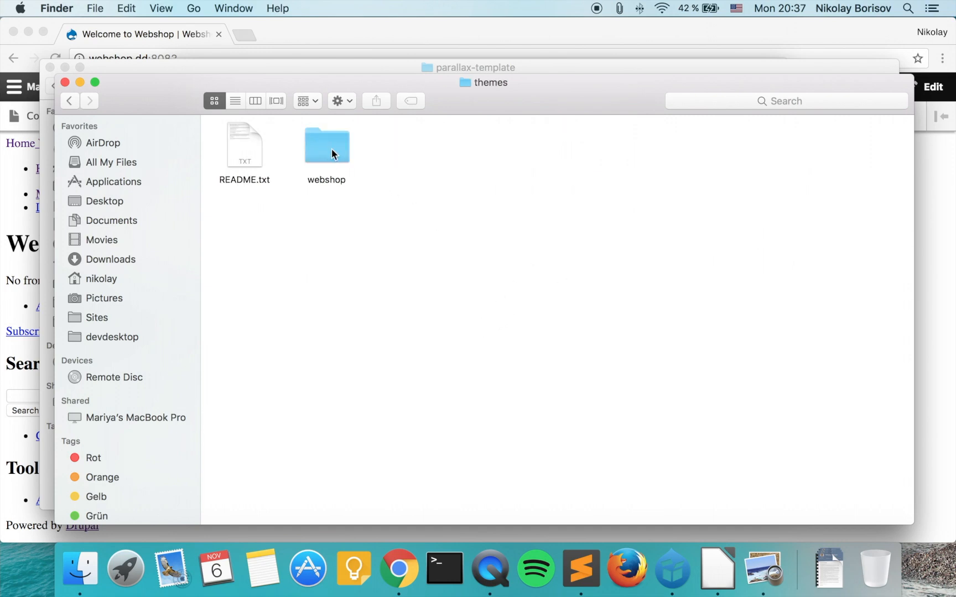
double_click(326, 145)
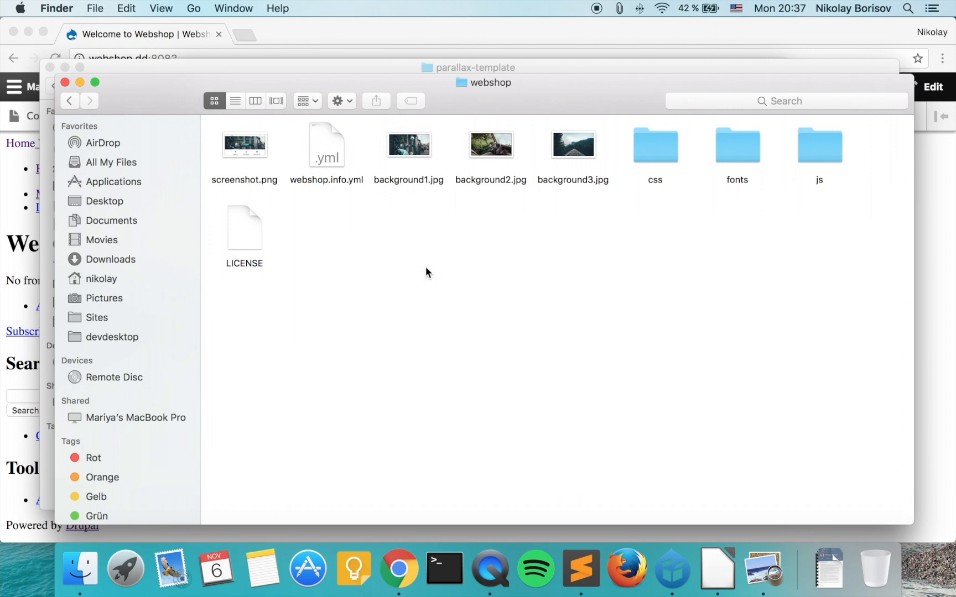
mouse_move(640, 266)
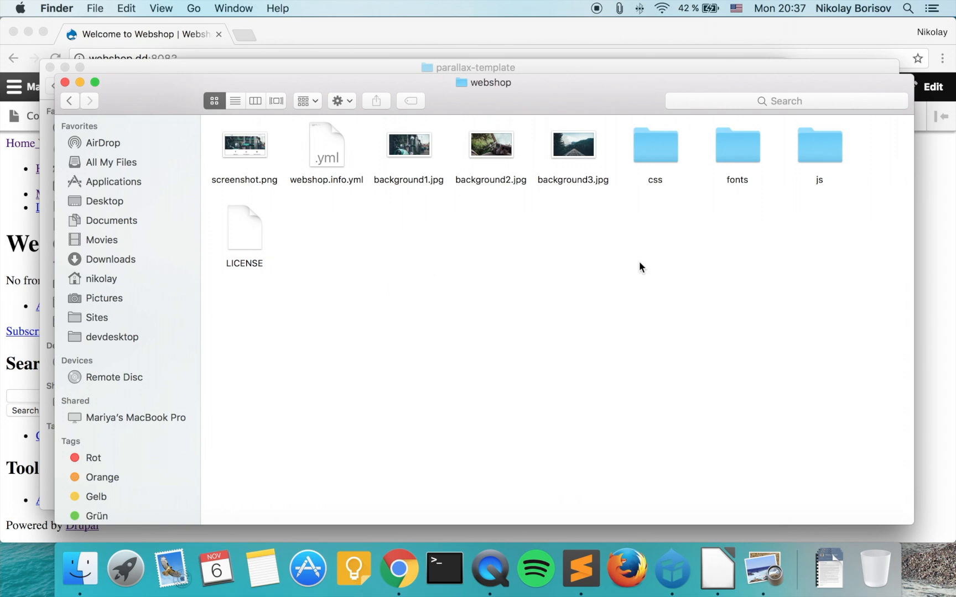
mouse_move(483, 262)
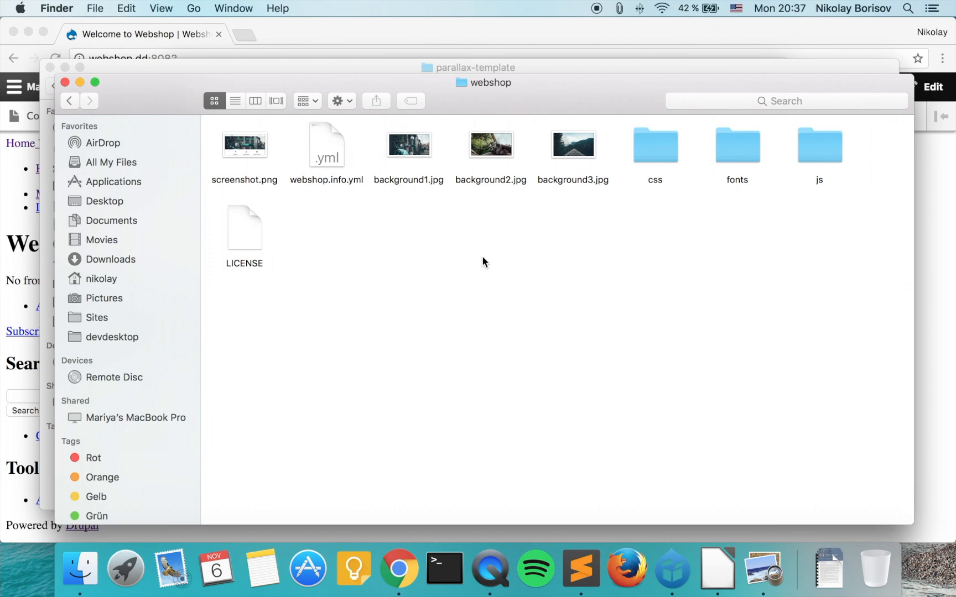
mouse_move(482, 266)
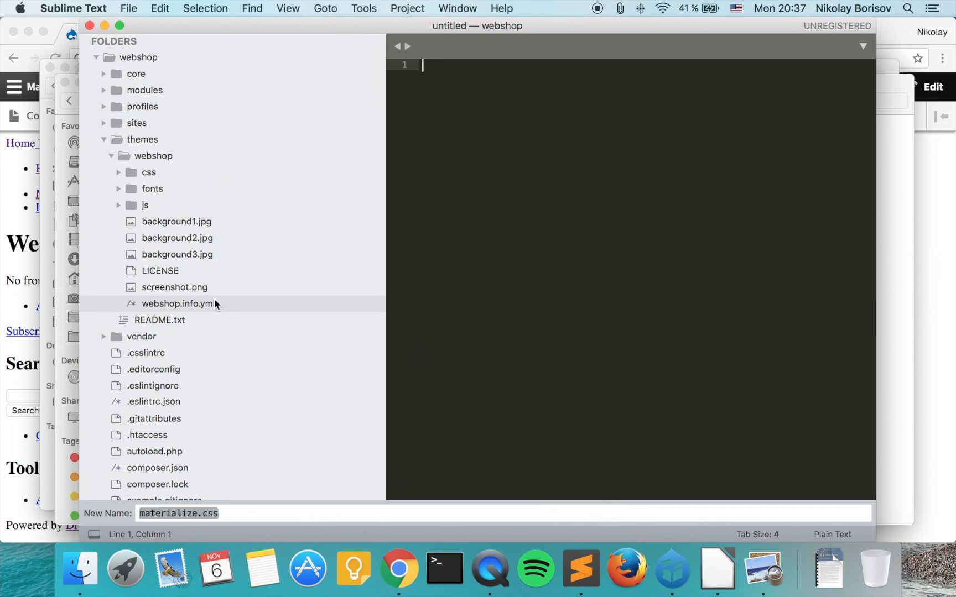
Step: Create a new untitled file in the webshop theme folder and start saving it
right_click(153, 156)
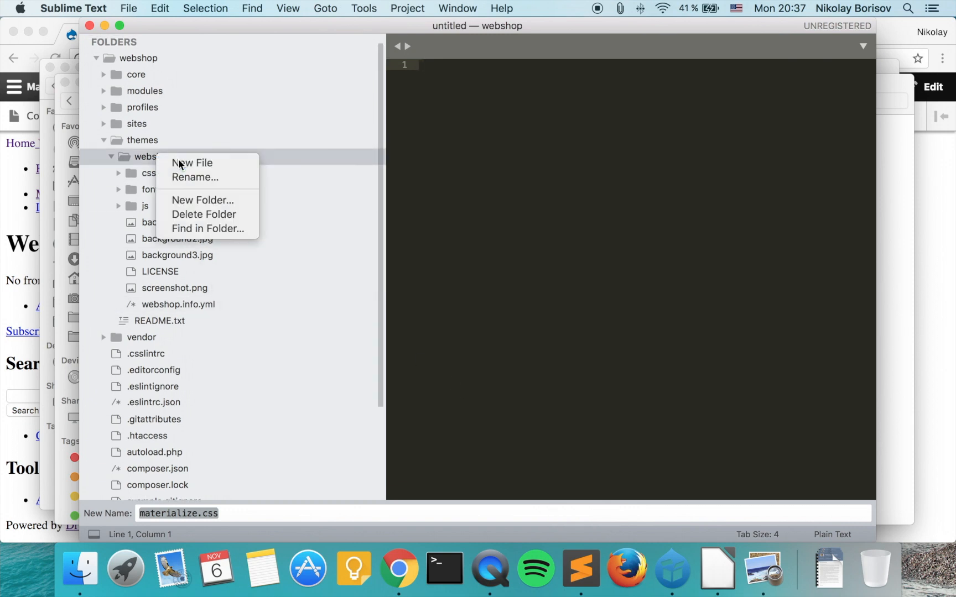
click(193, 163)
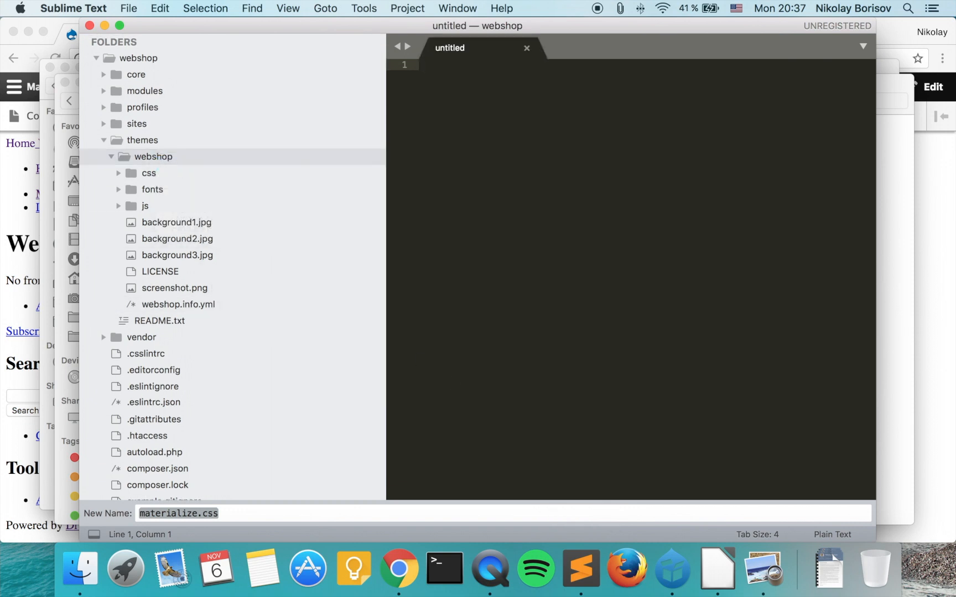
click(128, 8)
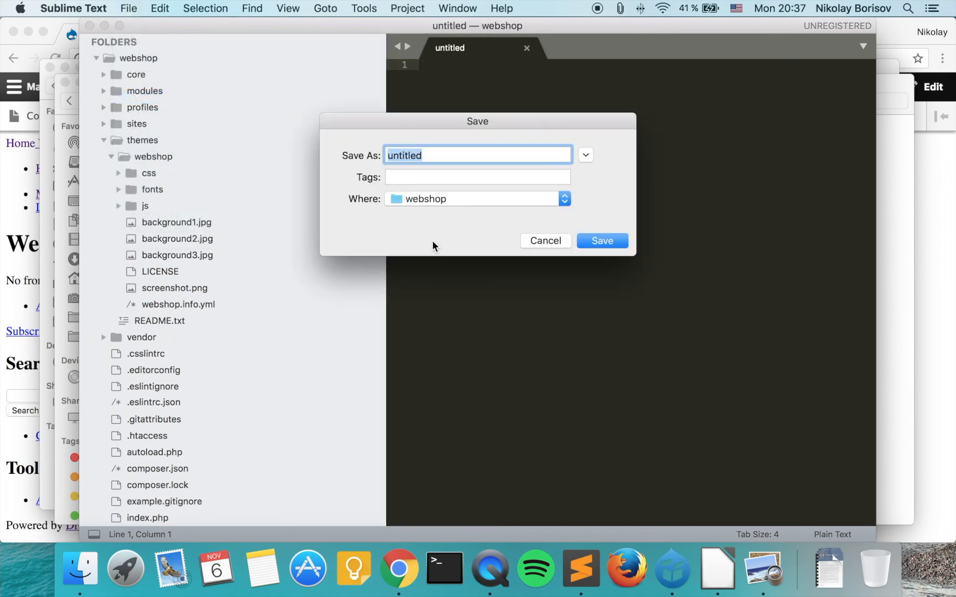
Step: Save the new file as webshop.libraries.yml in the webshop theme folder
text(webshop)
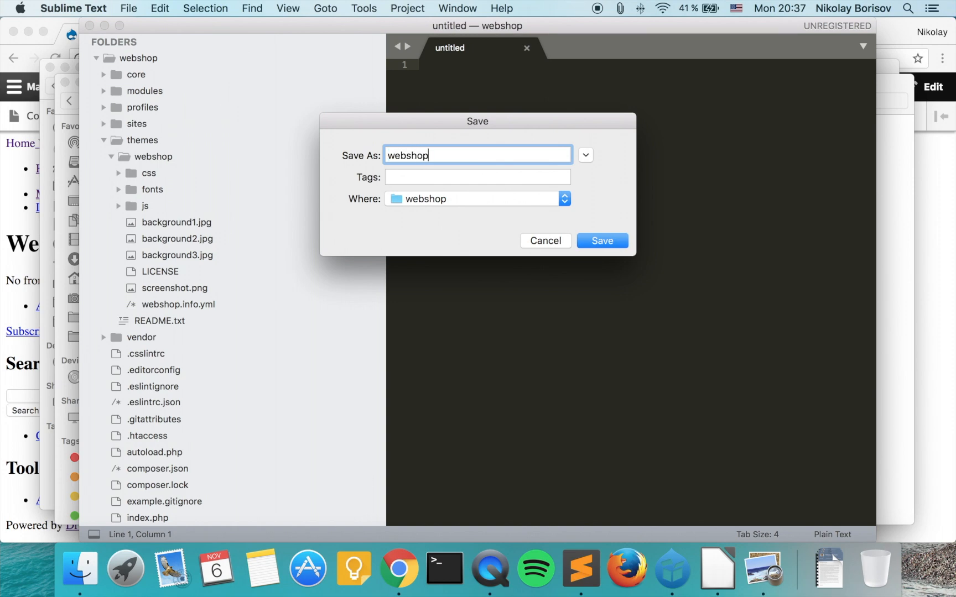
text(.libraries.)
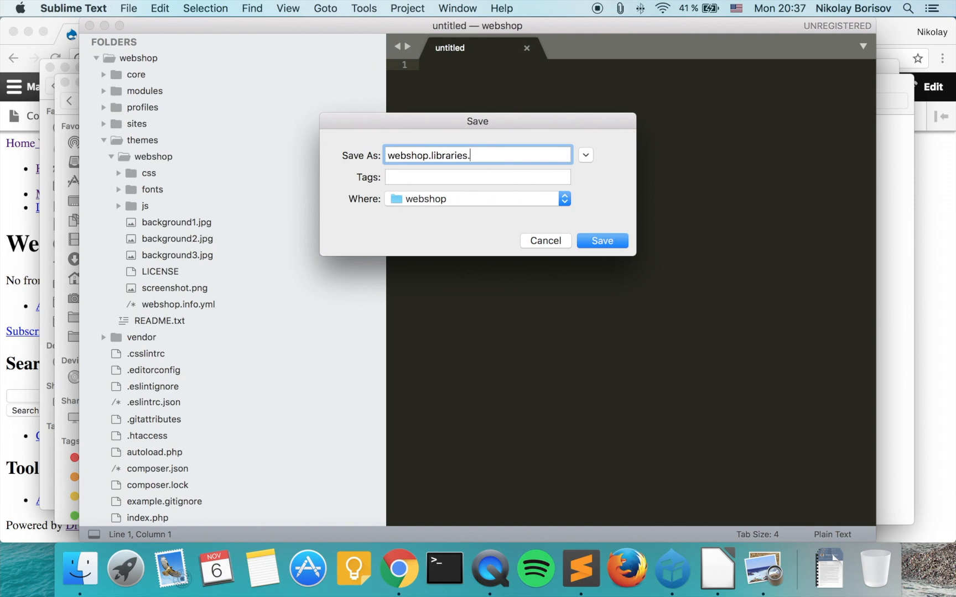
text(yml)
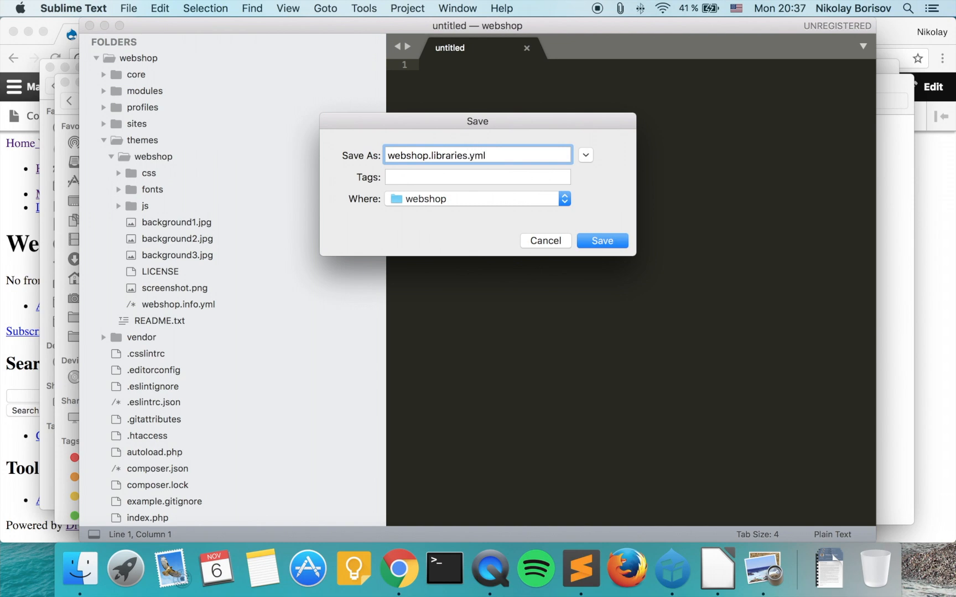
click(601, 241)
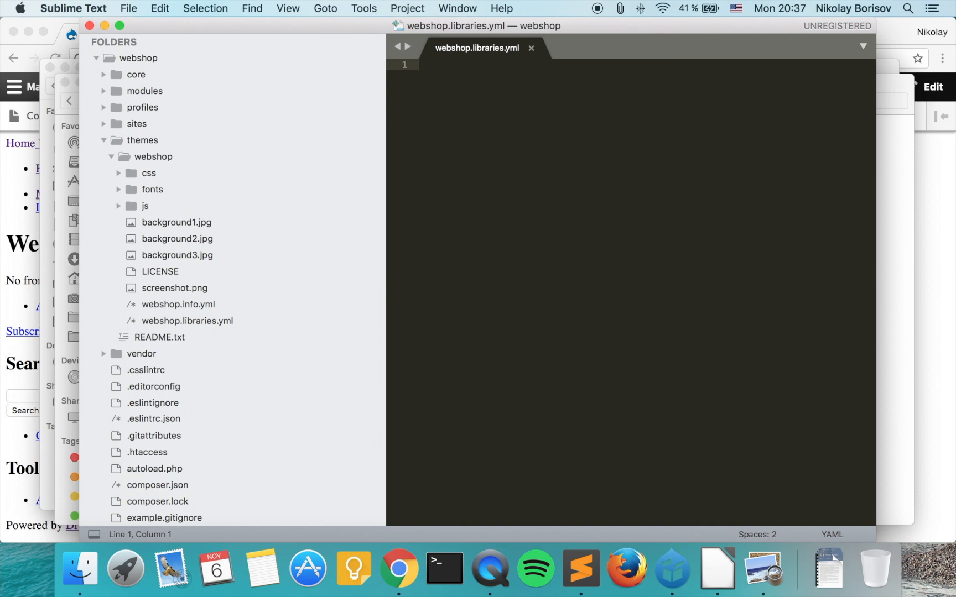
Step: Write a webshop-style library entry with nested css: and theme: keys
text(w)
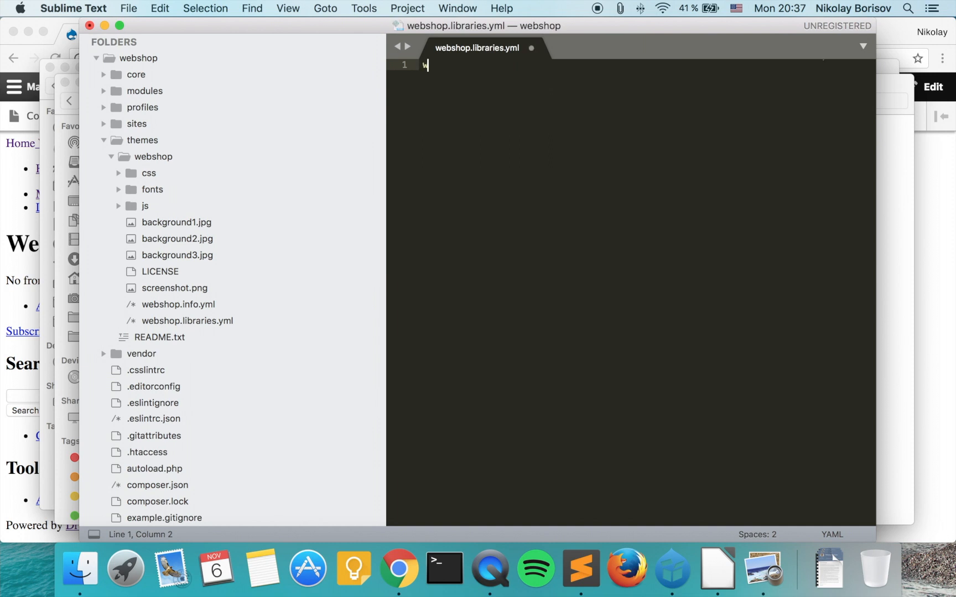
text(es)
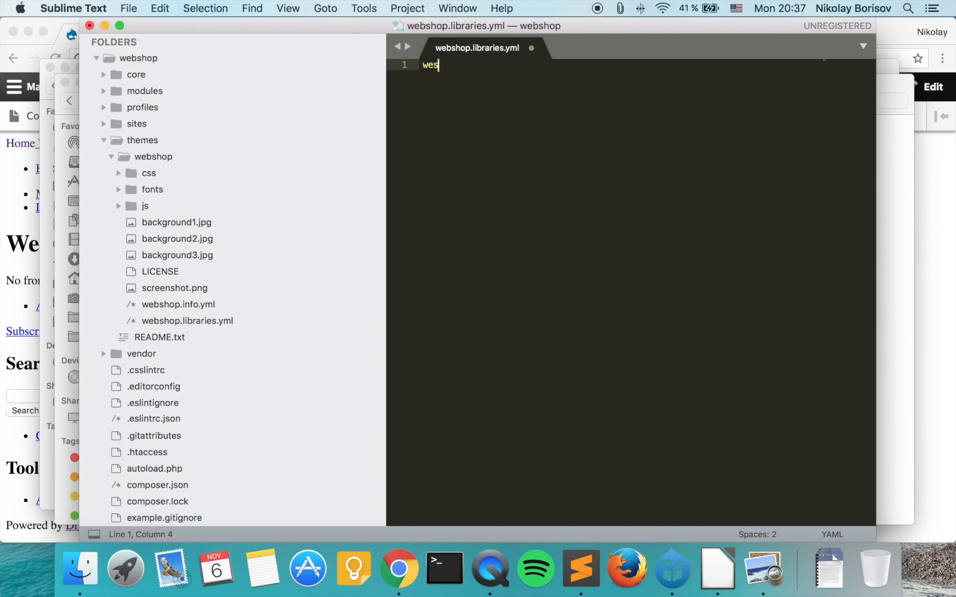
text(hop)
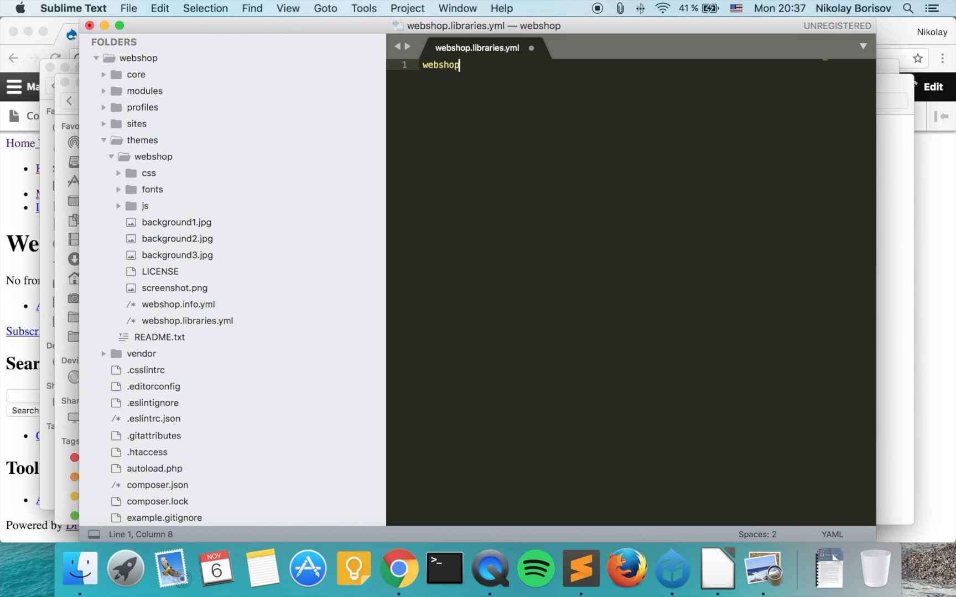
text(-style:)
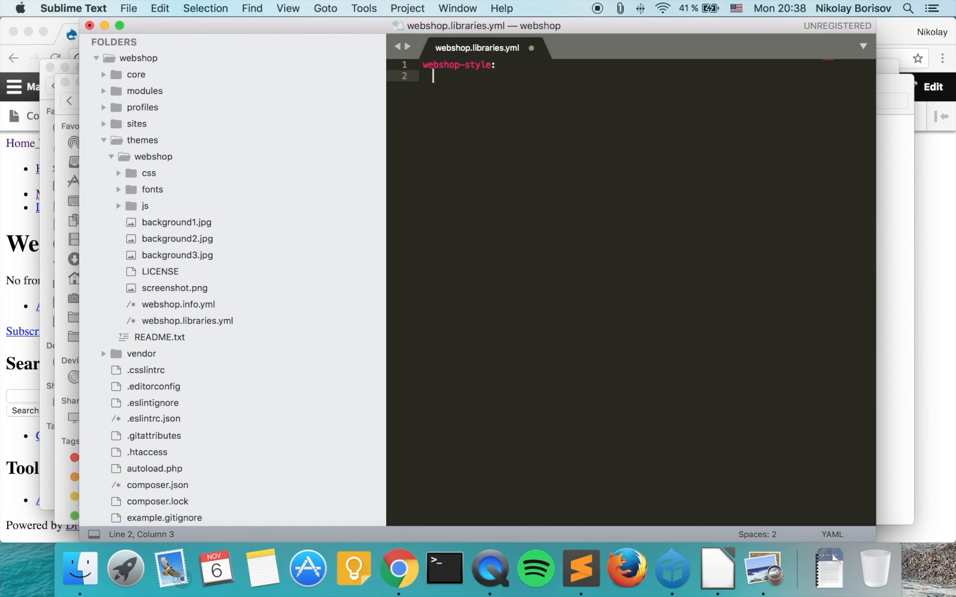
text(css:)
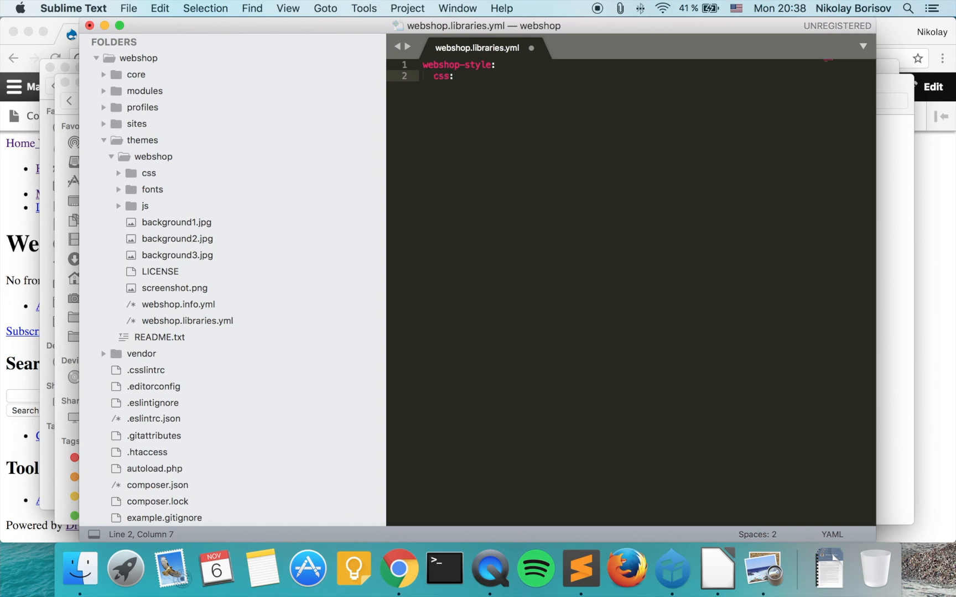
text(th)
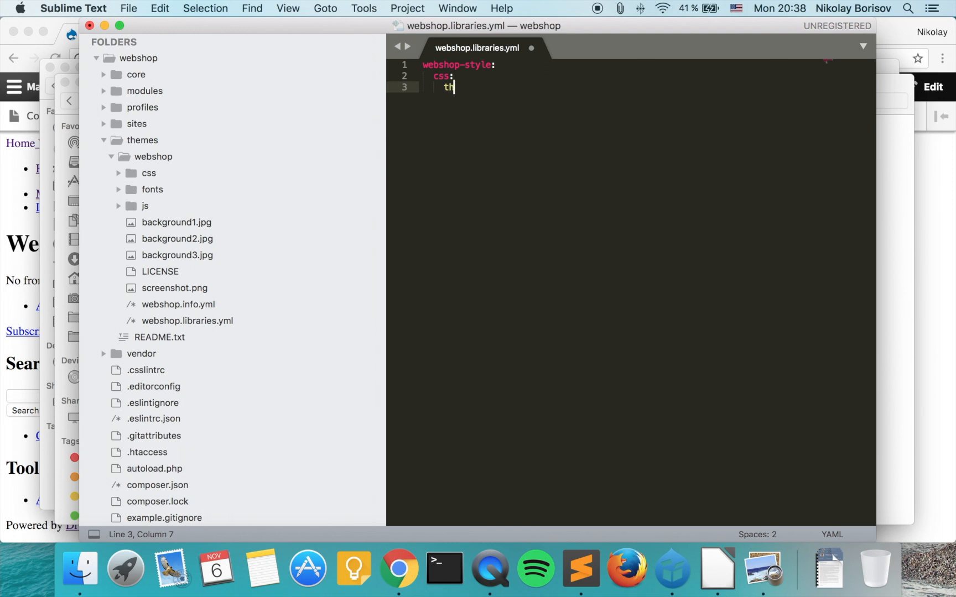
text(eme:)
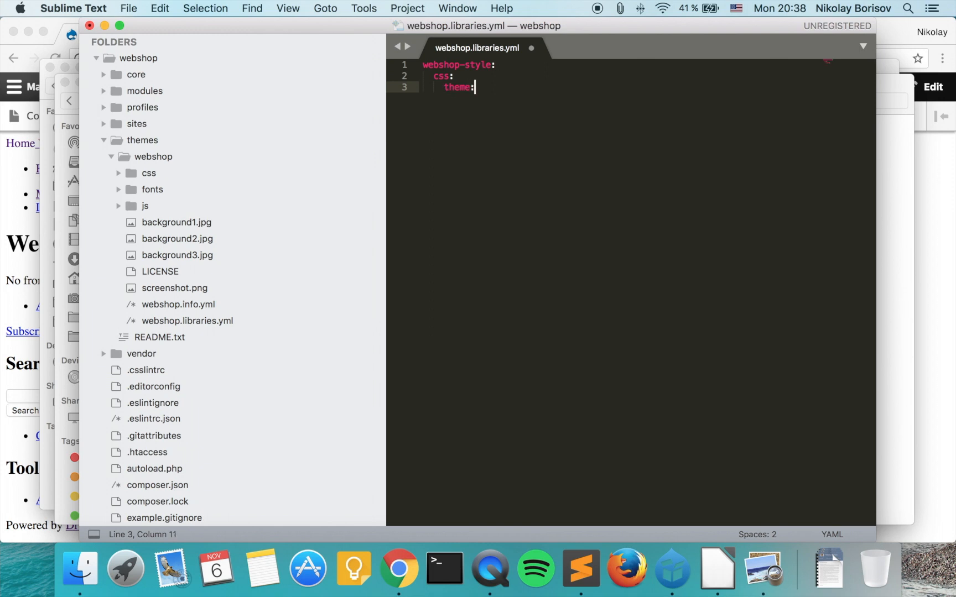
key(enter)
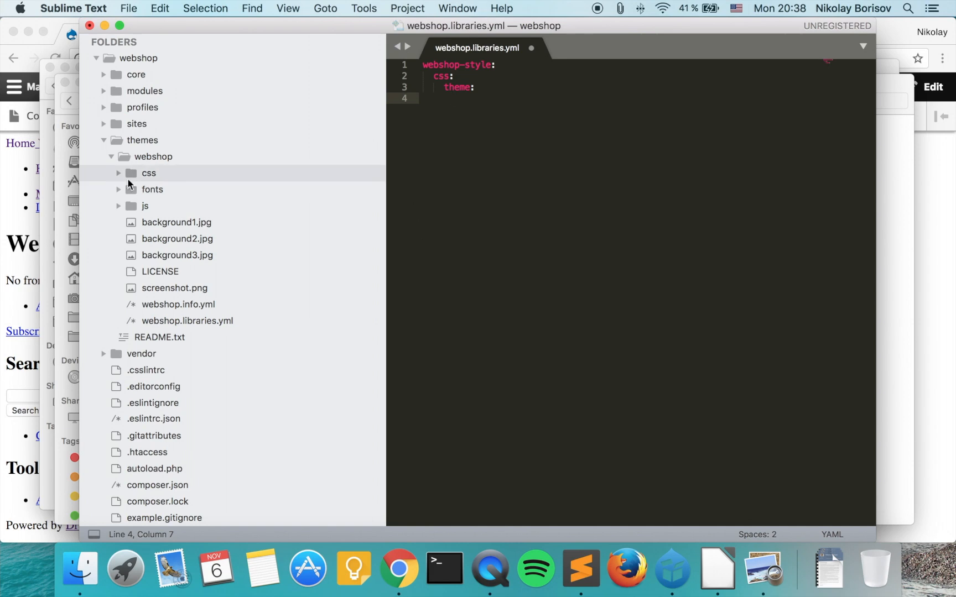
Step: Copy the materialize.css file name from the css folder and return to webshop.libraries.yml
click(148, 172)
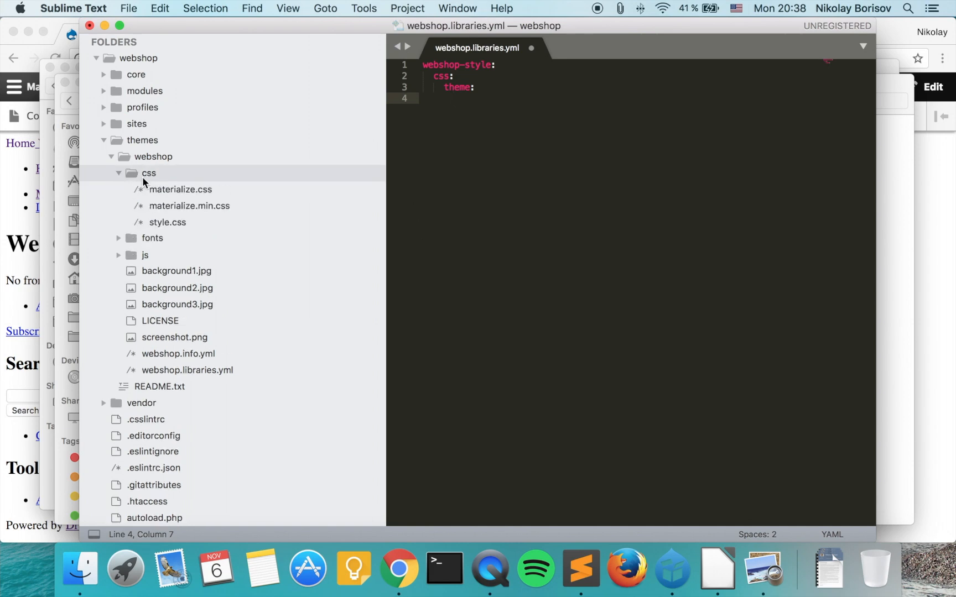
double_click(180, 190)
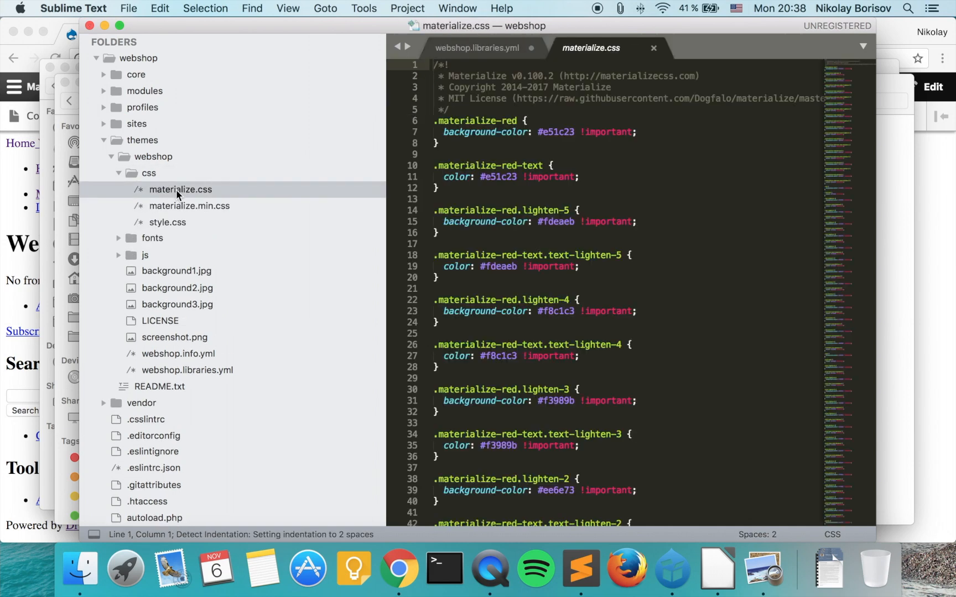
click(180, 189)
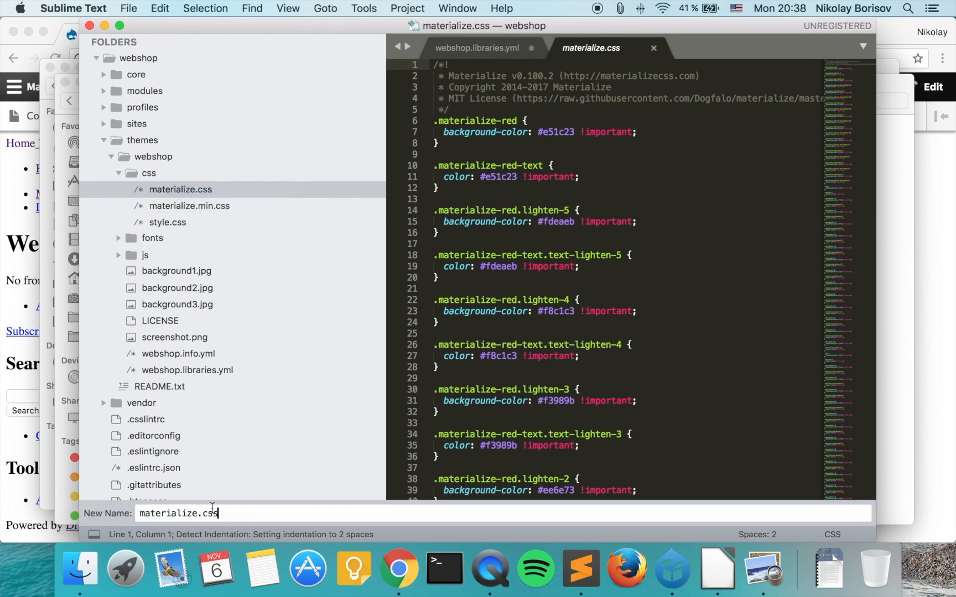
click(477, 47)
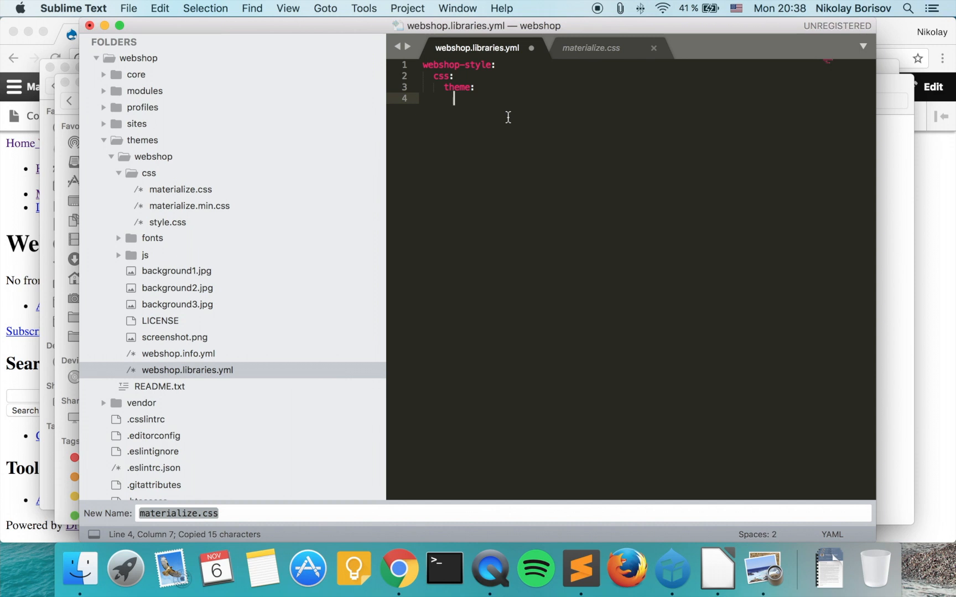
Step: List css/materialize.css: {} and css/styles.css under theme, then start a js key
text(css/)
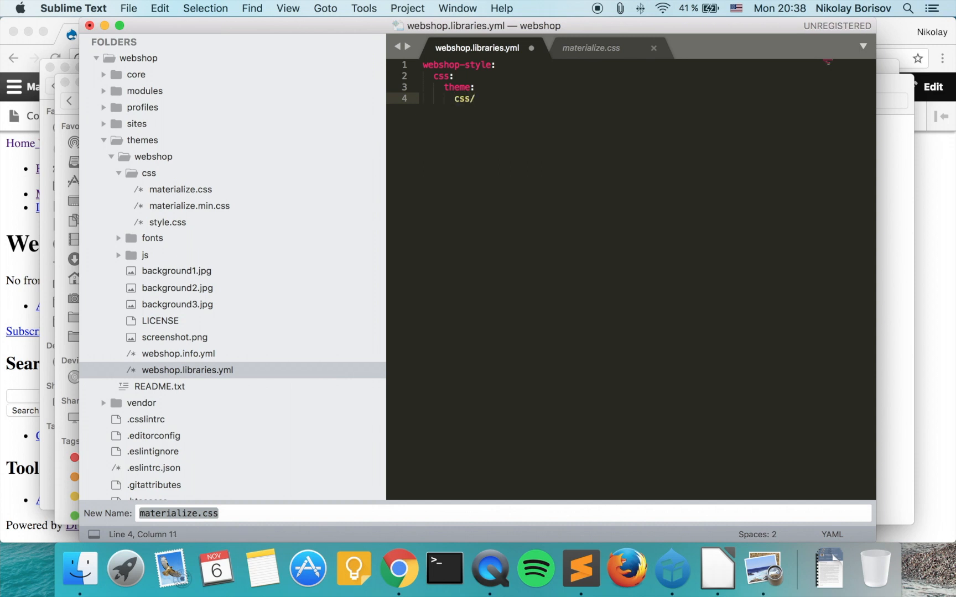
text(materialize.css:)
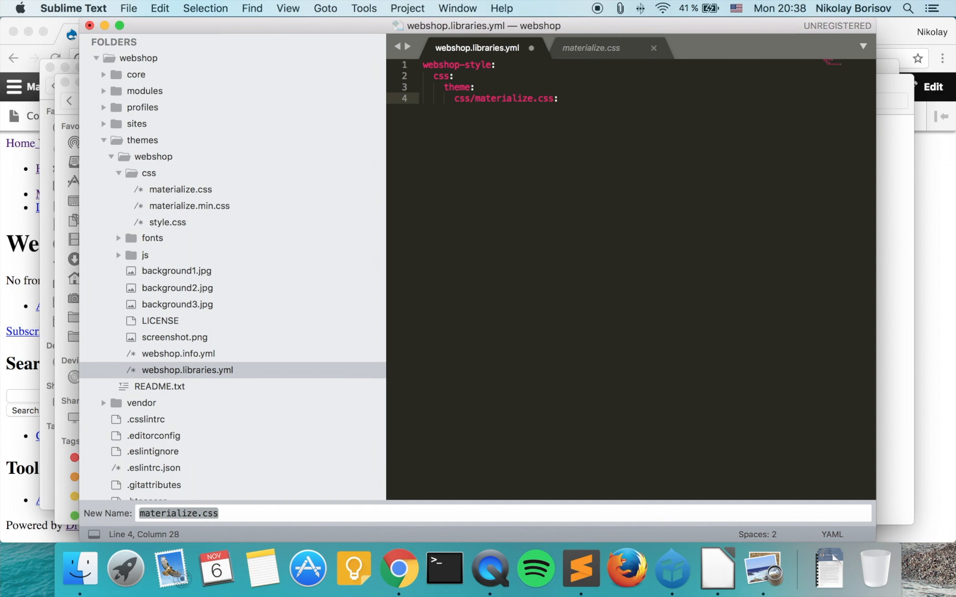
text({})
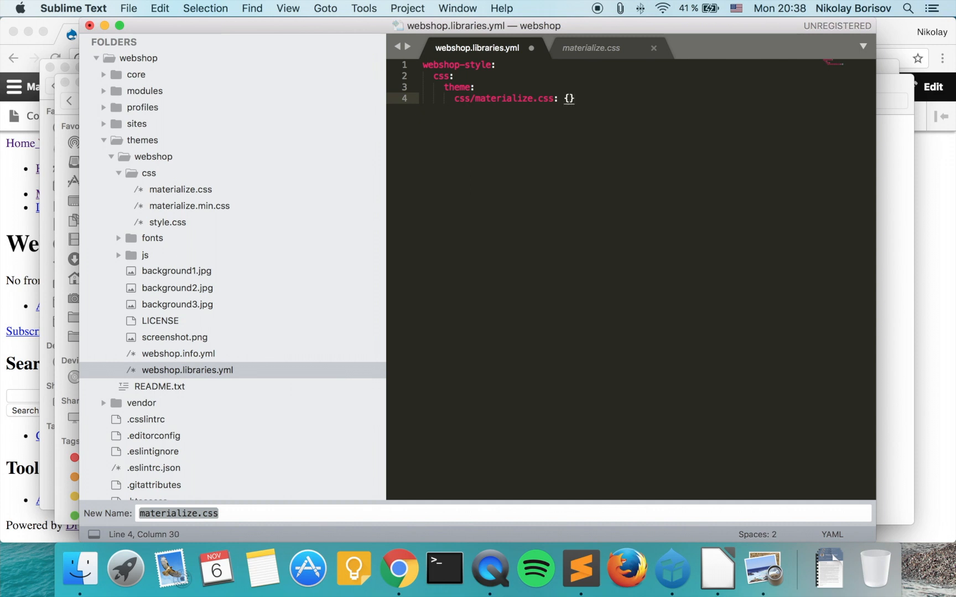
key(enter)
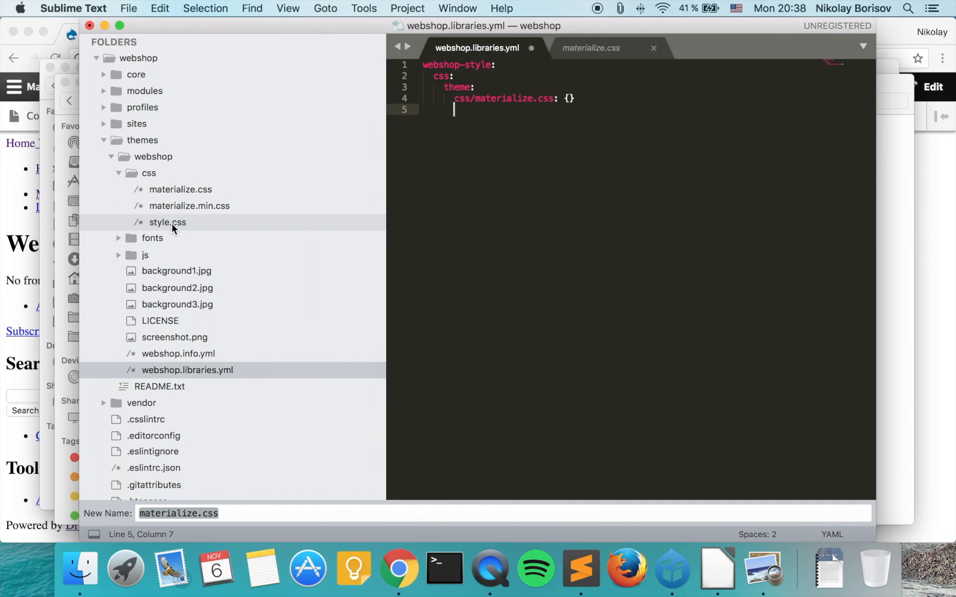
text(css/st)
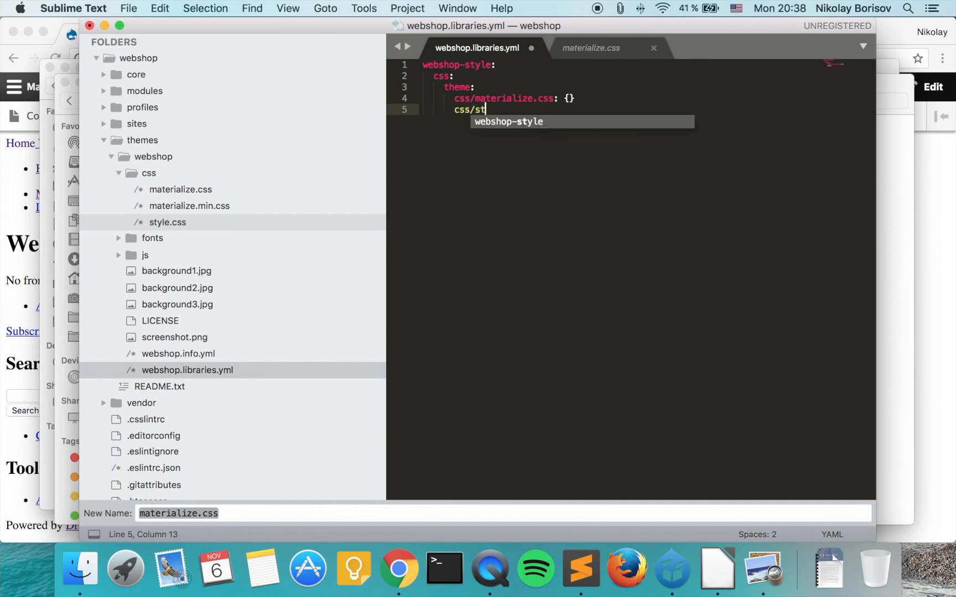
text(yles.)
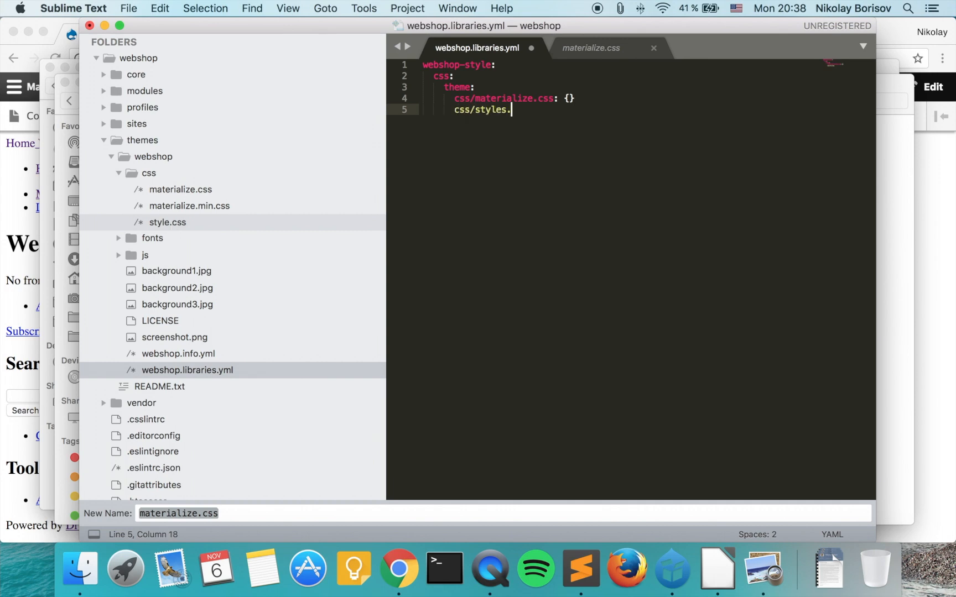
text(css: {)
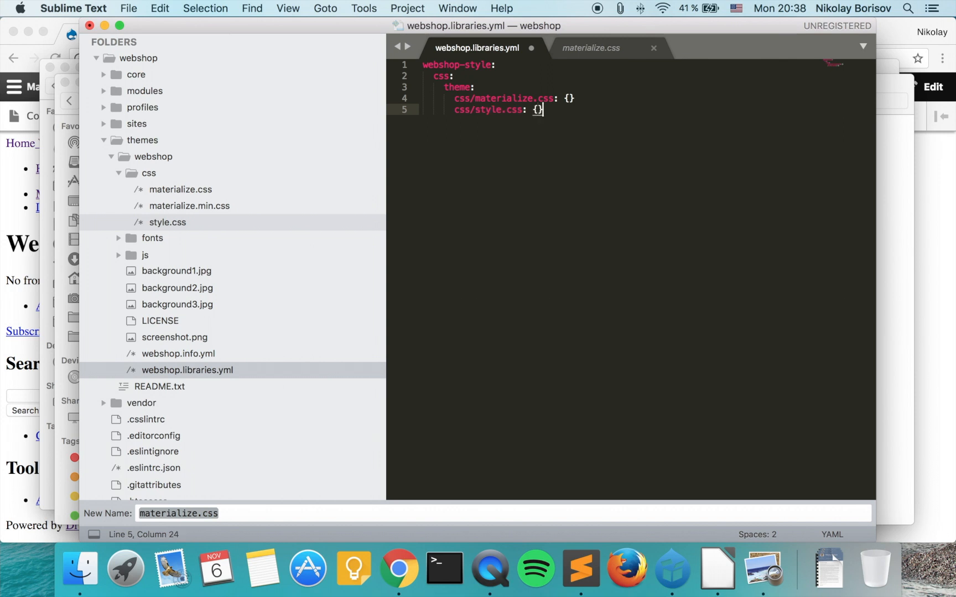
key(enter)
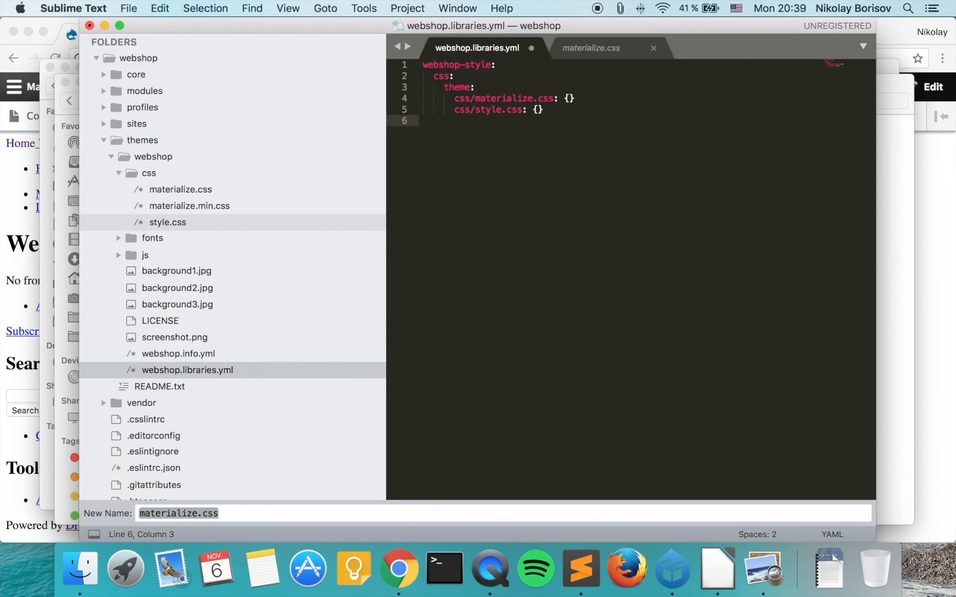
text(js:)
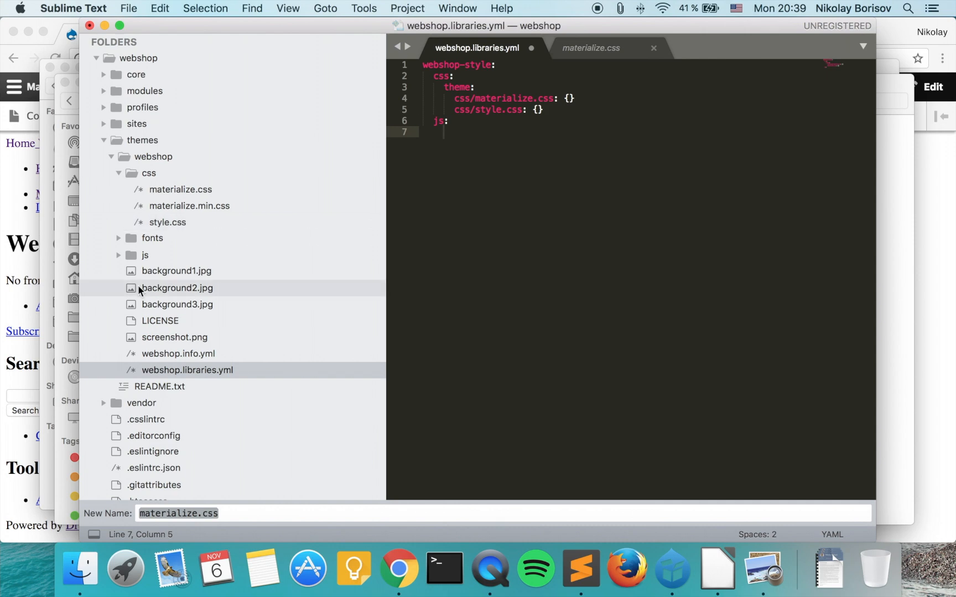
Step: Add js/materialize.js: {} under the js key, taking the name from the js folder
click(145, 255)
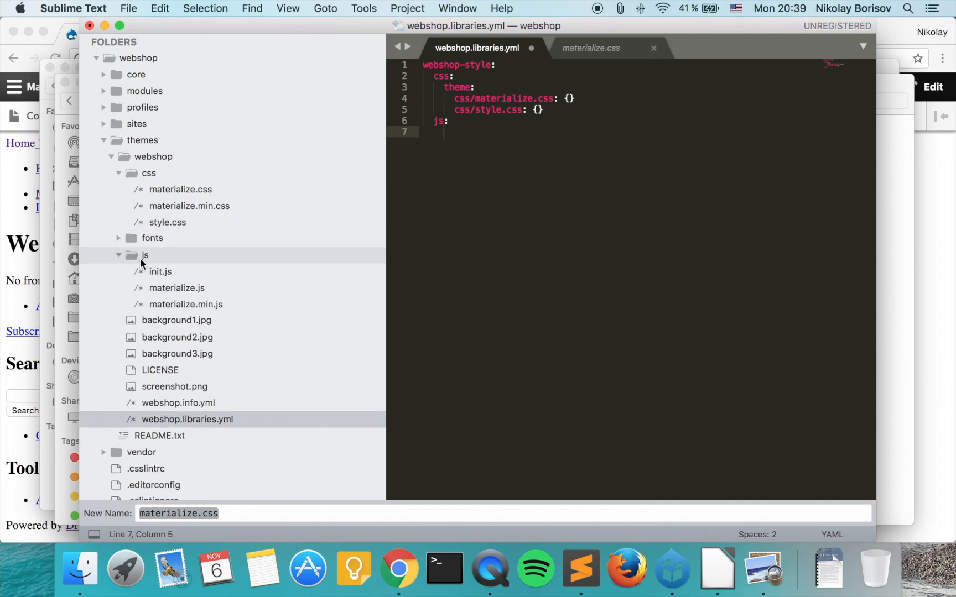
mouse_move(278, 287)
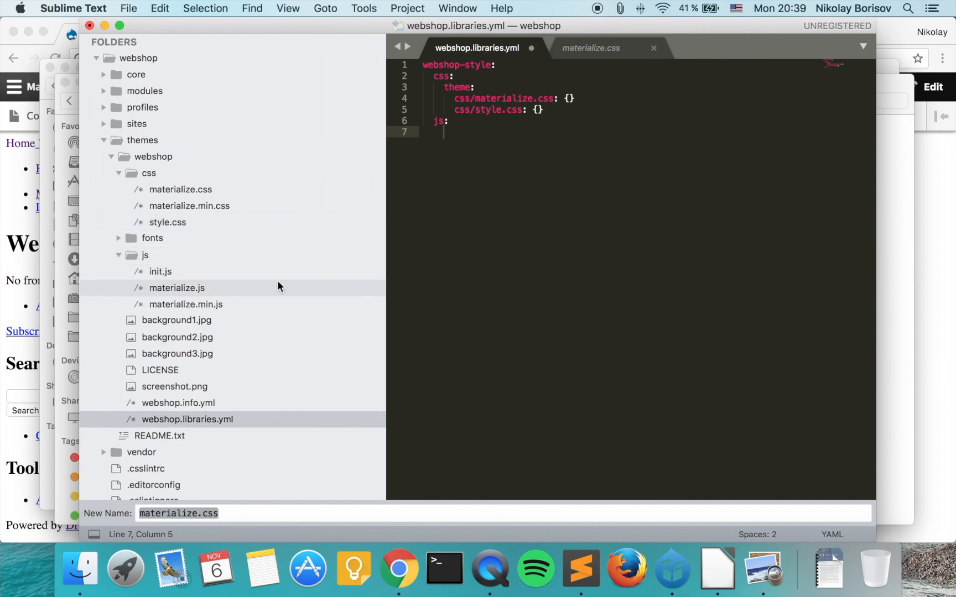
text(js)
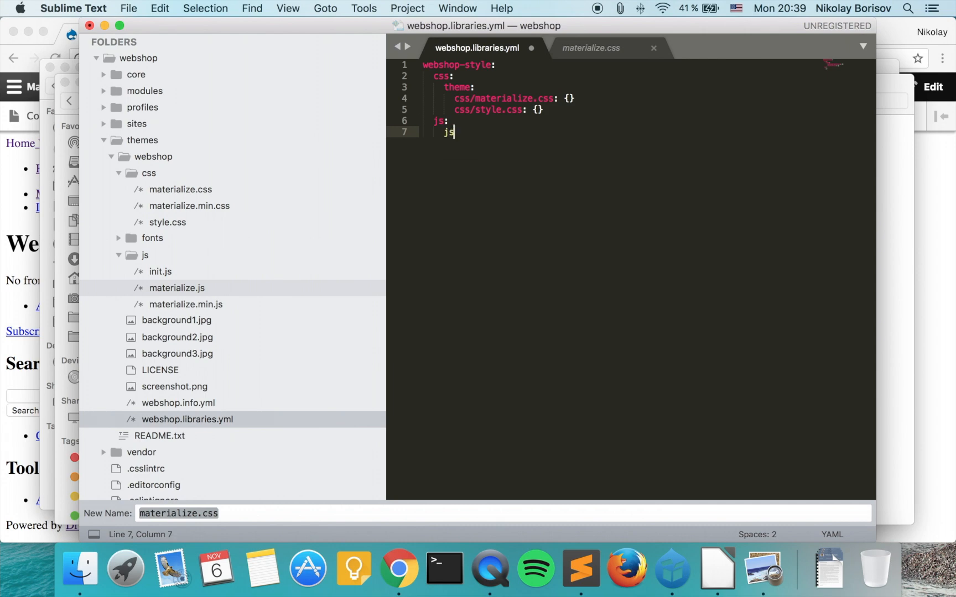
text(/)
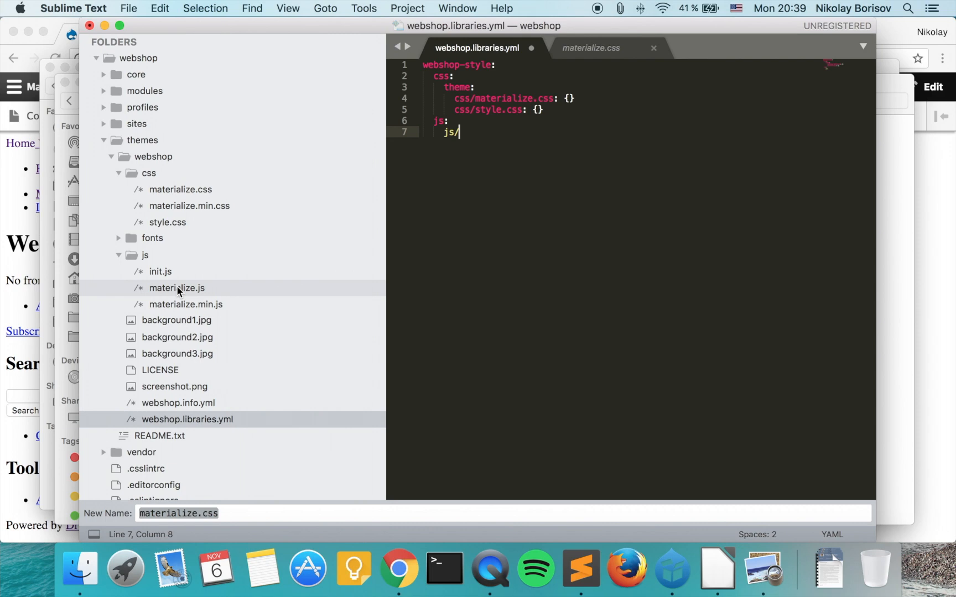
click(176, 287)
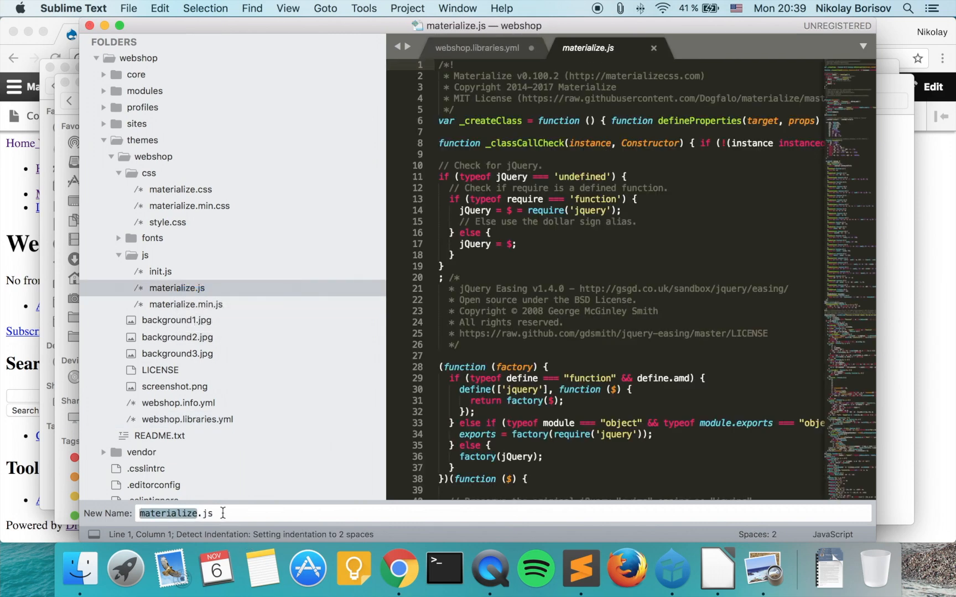
click(476, 47)
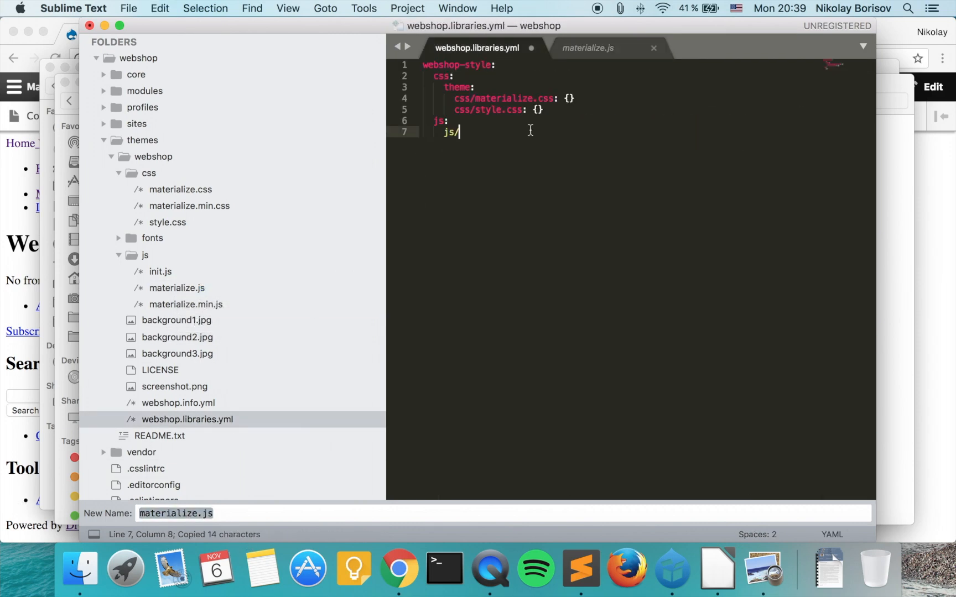
text(materialize.js)
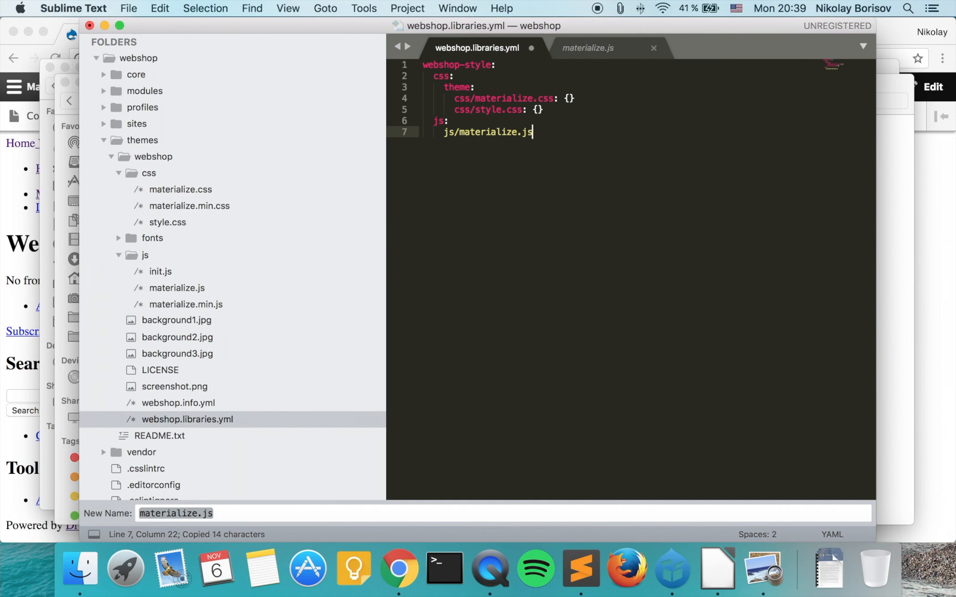
text(: {})
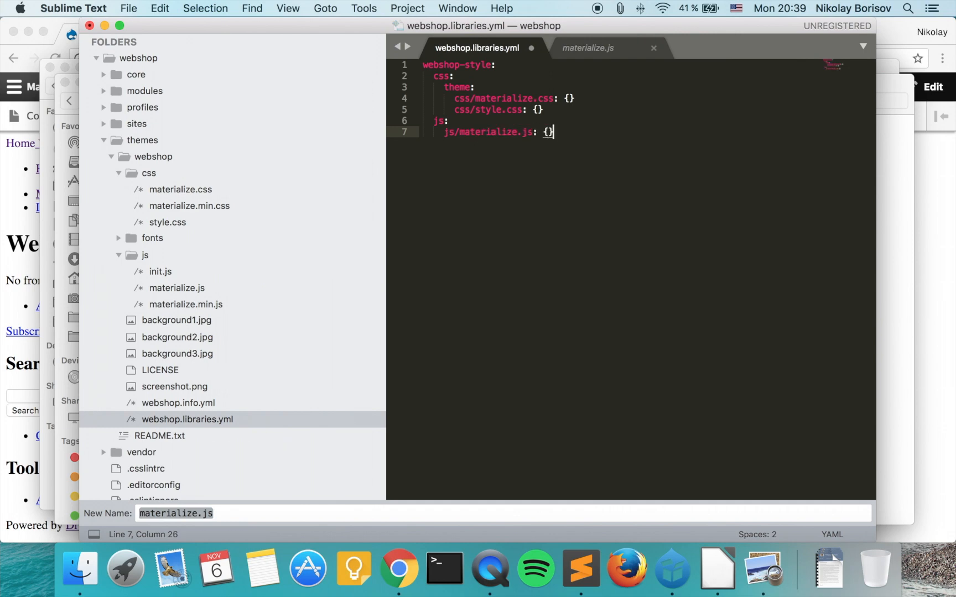
Step: Add js/init.js: {} as the second script entry
text(js)
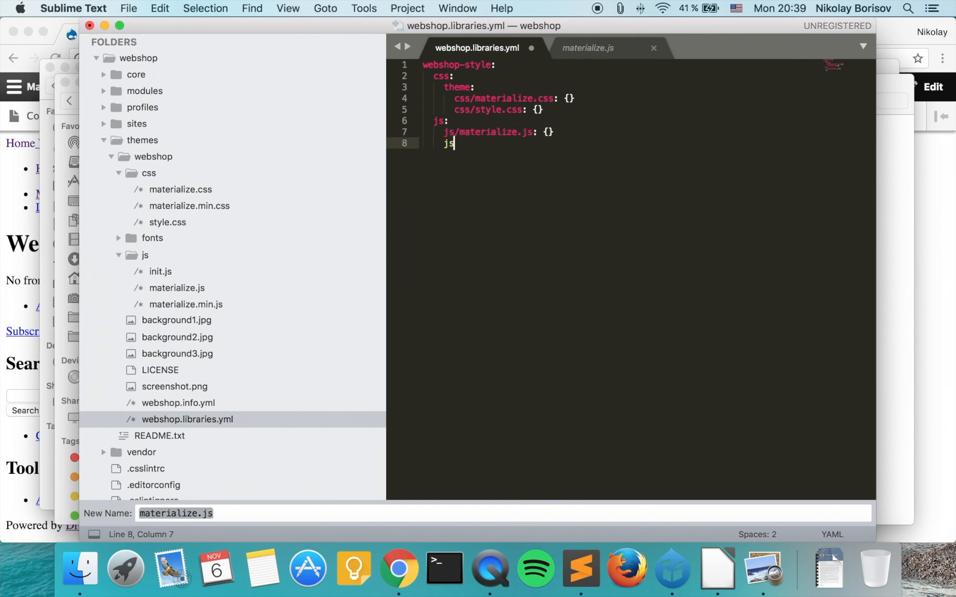
text(/)
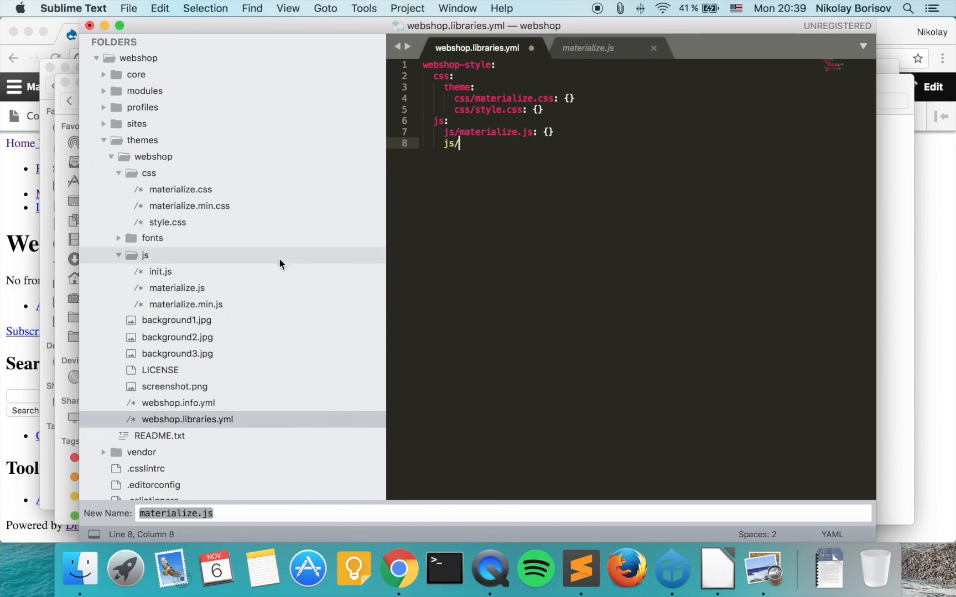
text(ini)
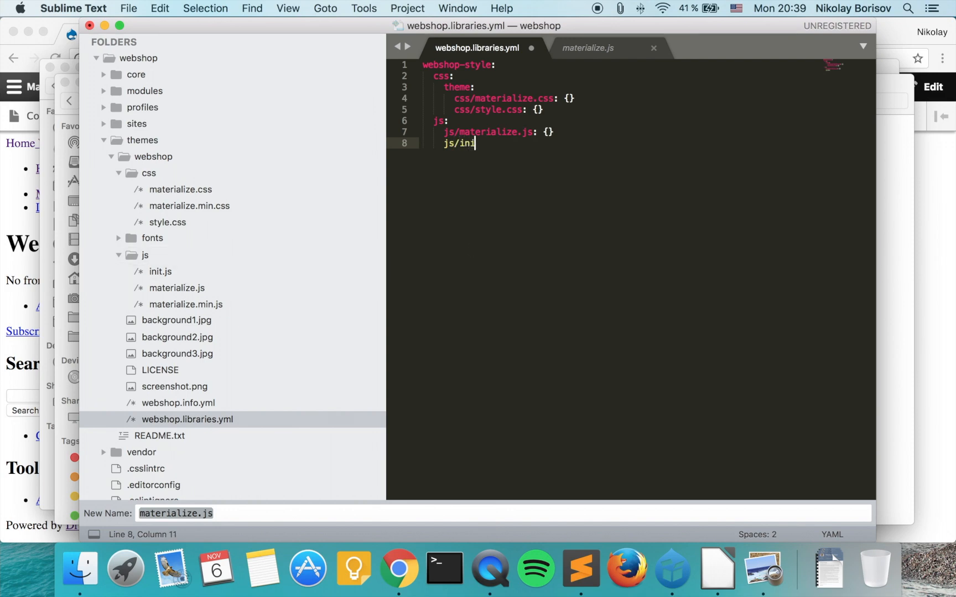
text(t.js: {)
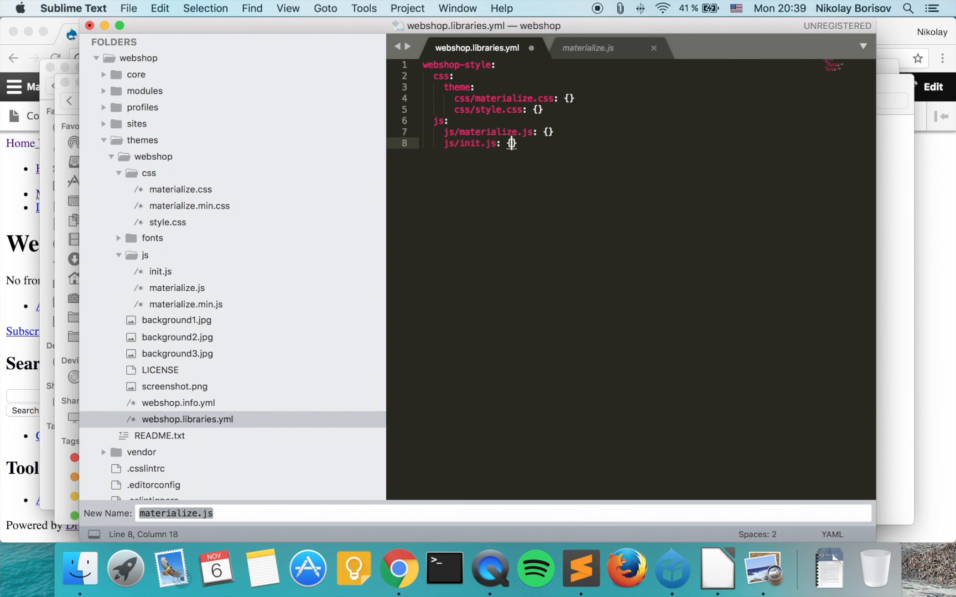
key(enter)
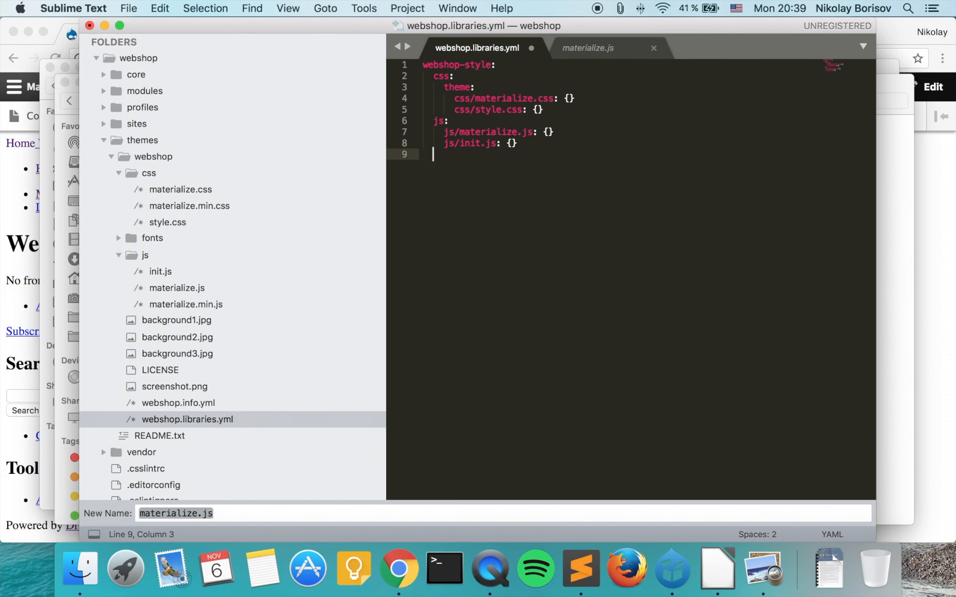
Step: Declare dependencies with '- core/jquery' and save webshop.libraries.yml
text(de)
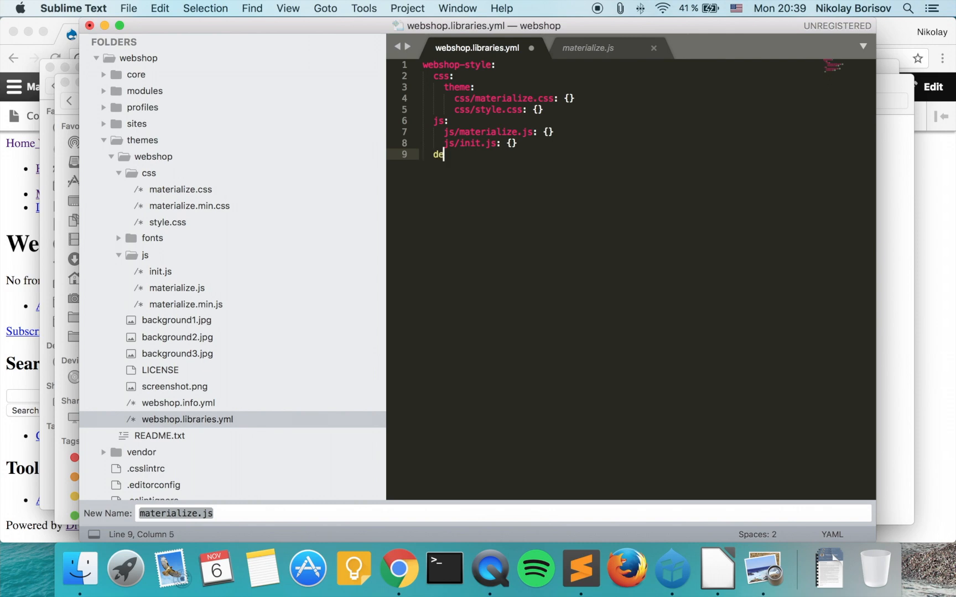
text(pen)
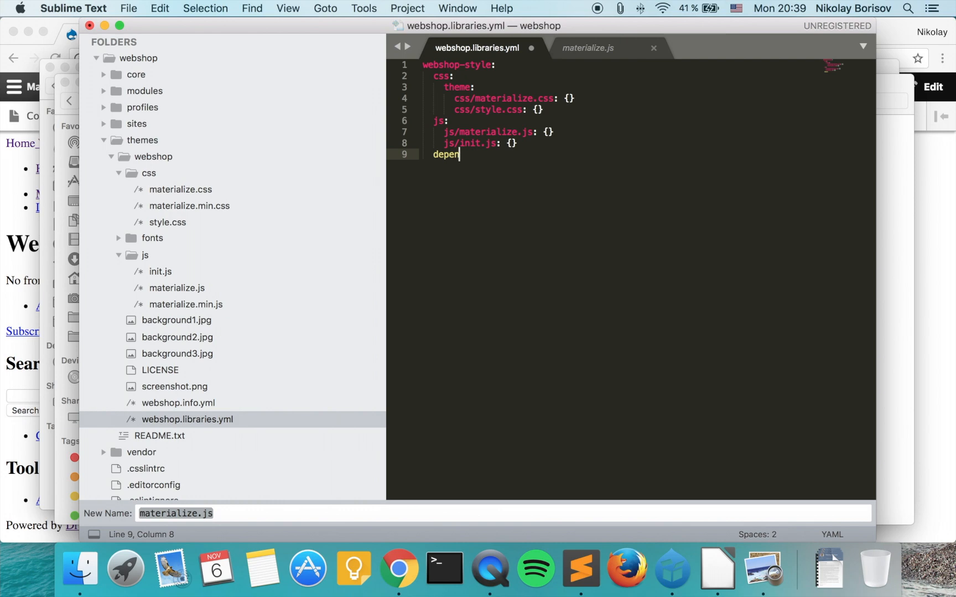
text(dencies:)
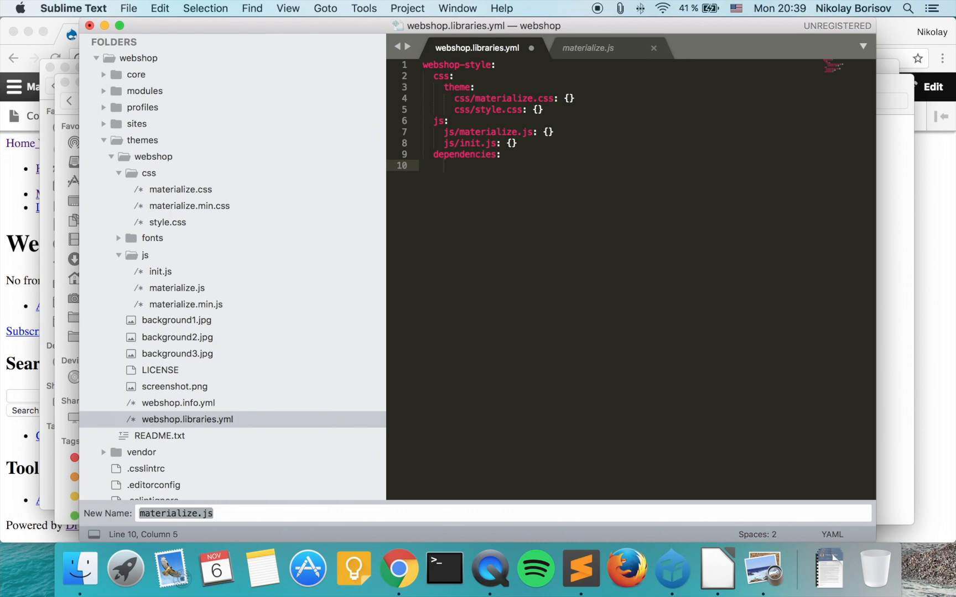
text(- co)
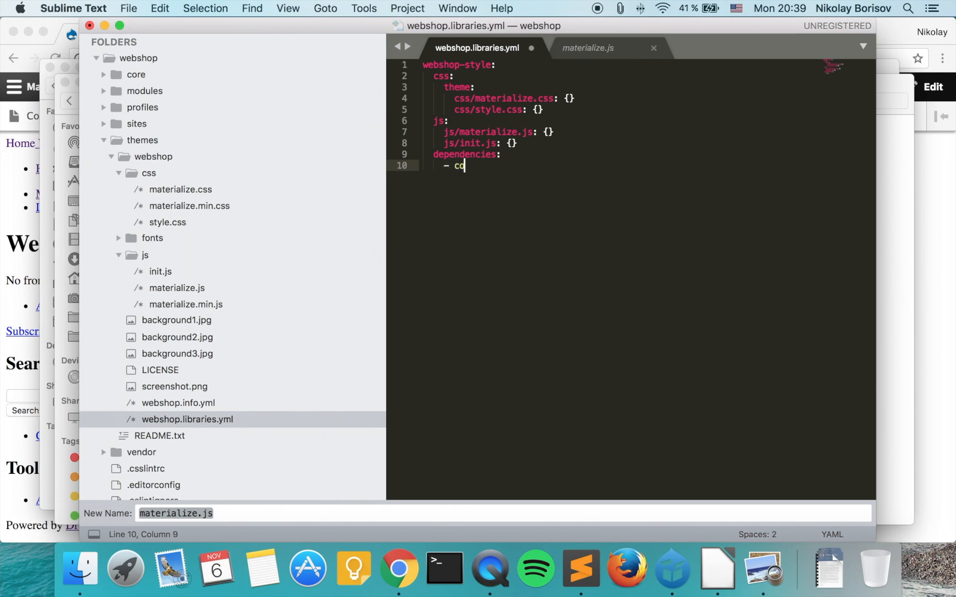
text(re/)
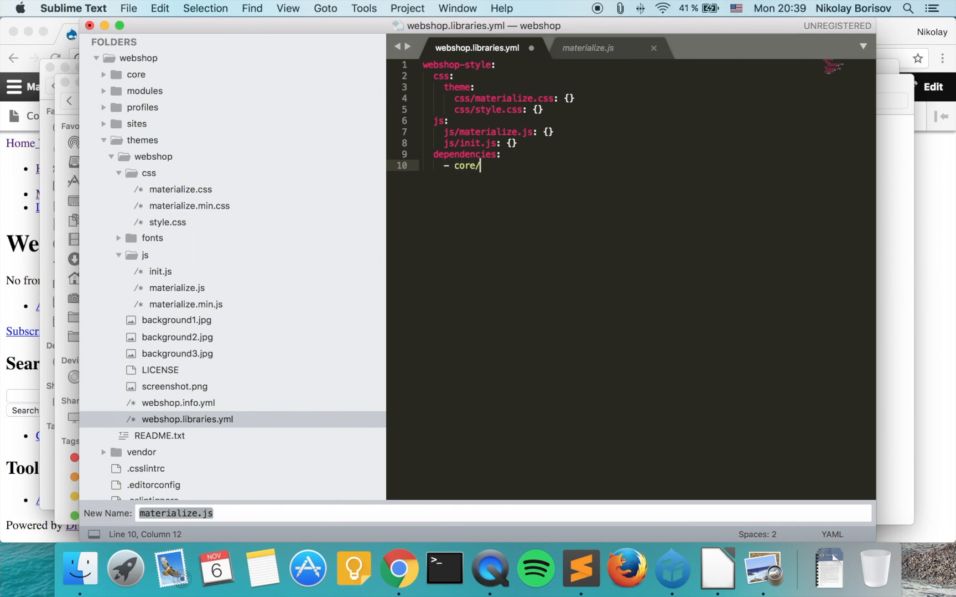
text(jquery)
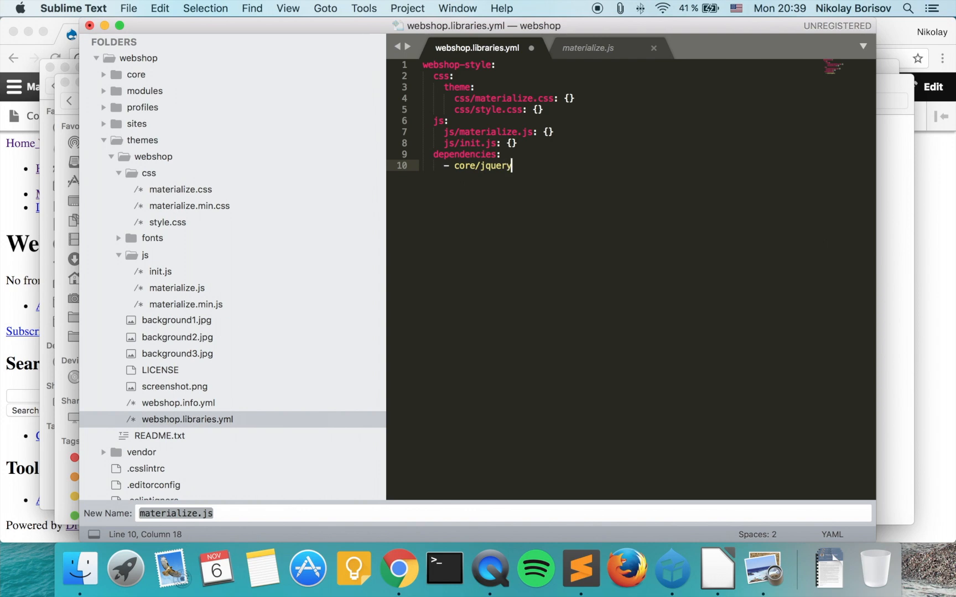
key(cmd+s)
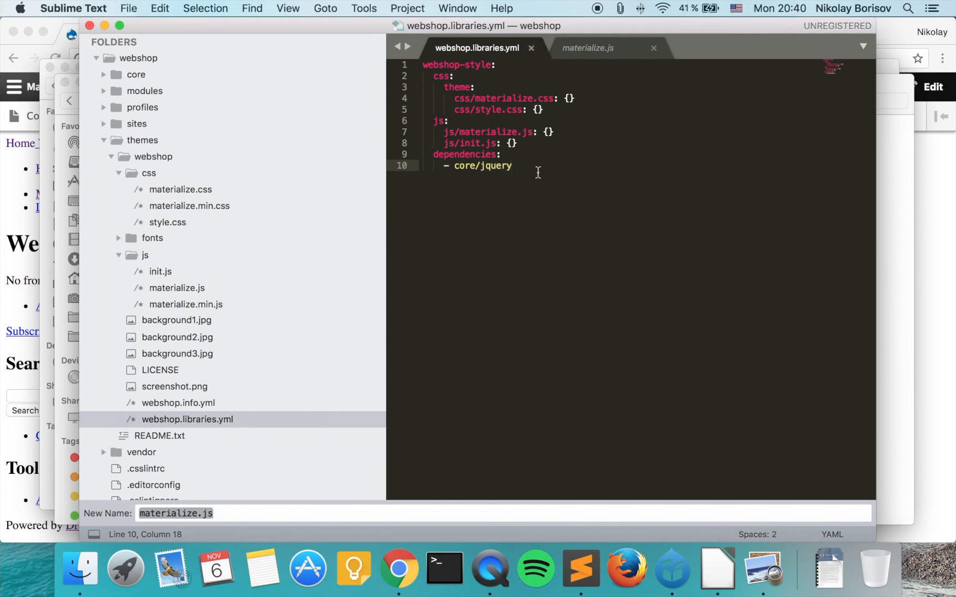
key(cmd+s)
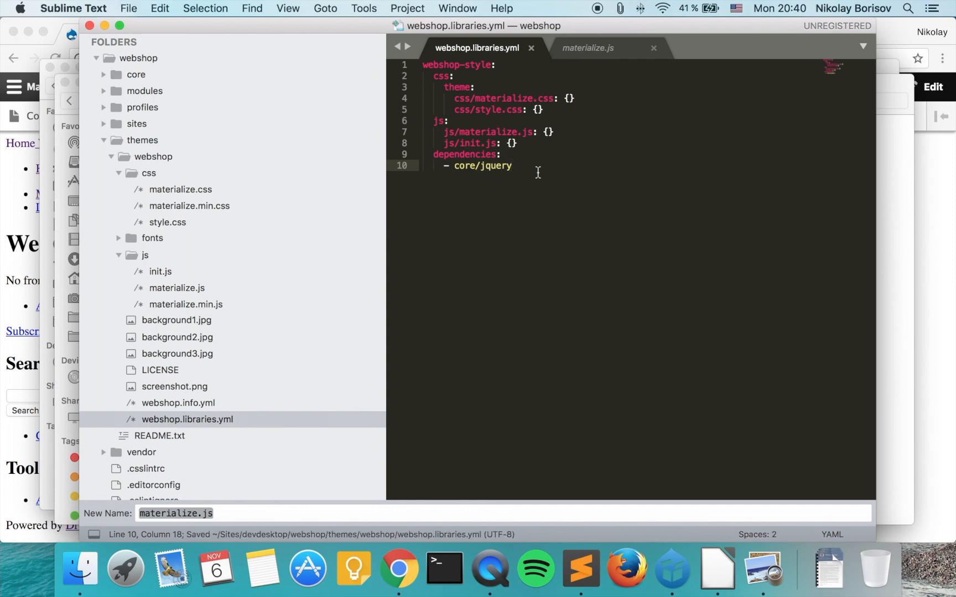
click(654, 47)
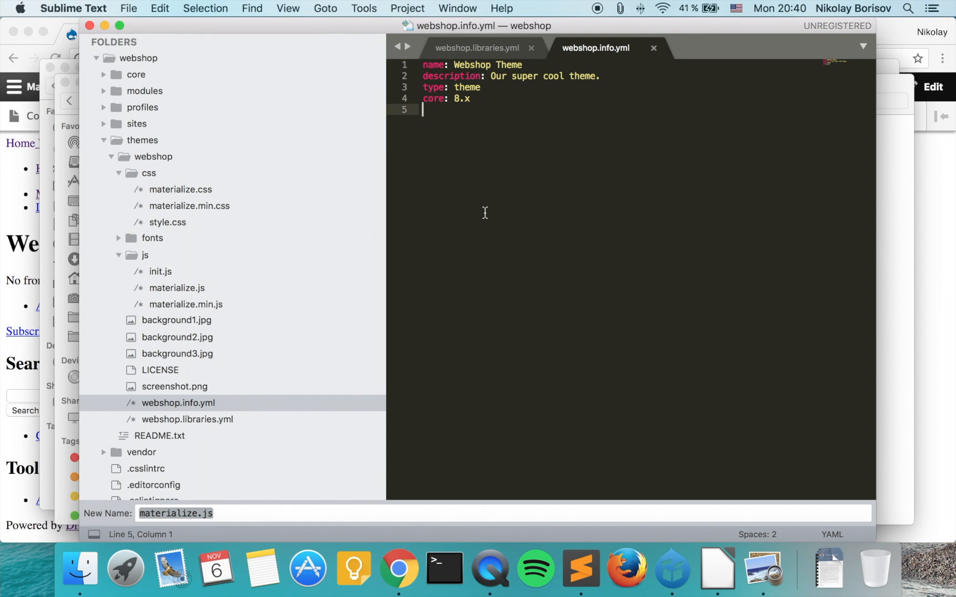
Step: Add a 'libraries:' key listing '- webshop/webshop-style' to webshop.info.yml, checking the name against the libraries file
text(libra)
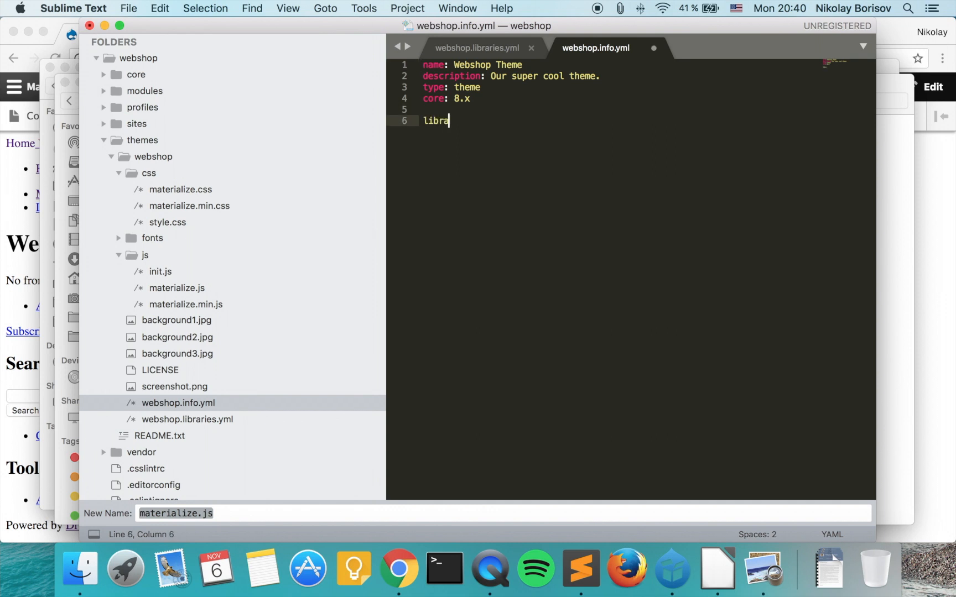
text(ries:)
text(-)
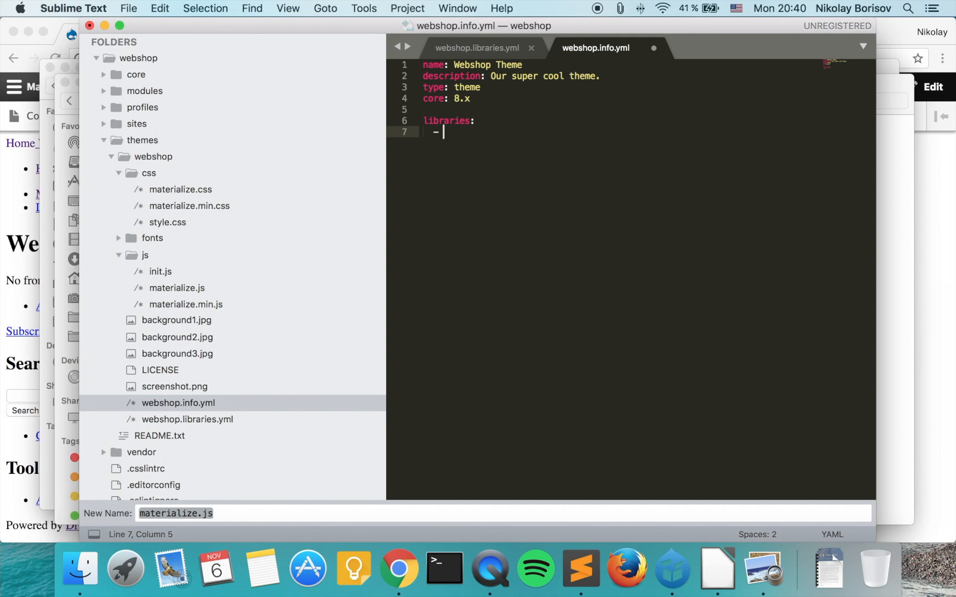
text(w)
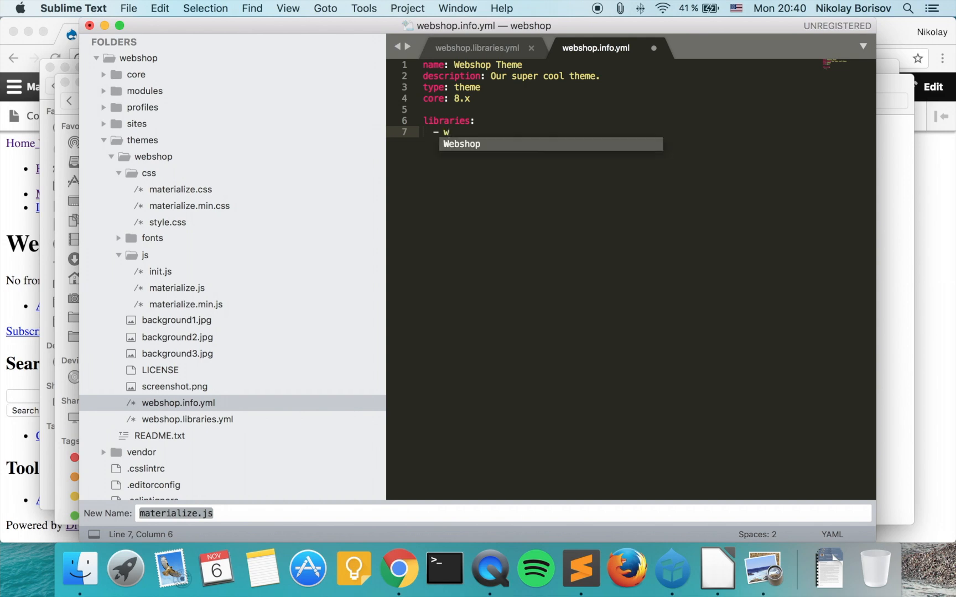
text(ebsh)
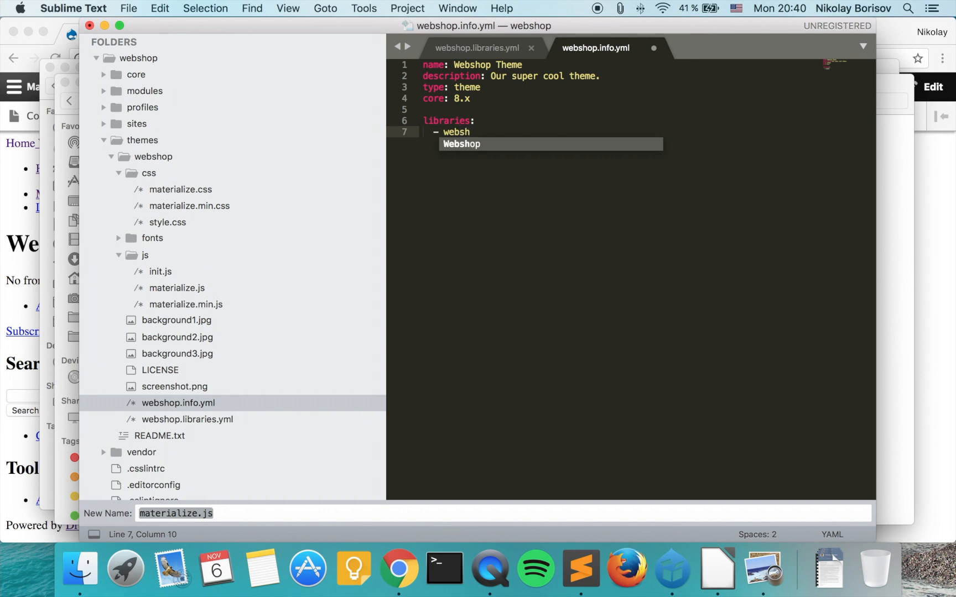
text(op)
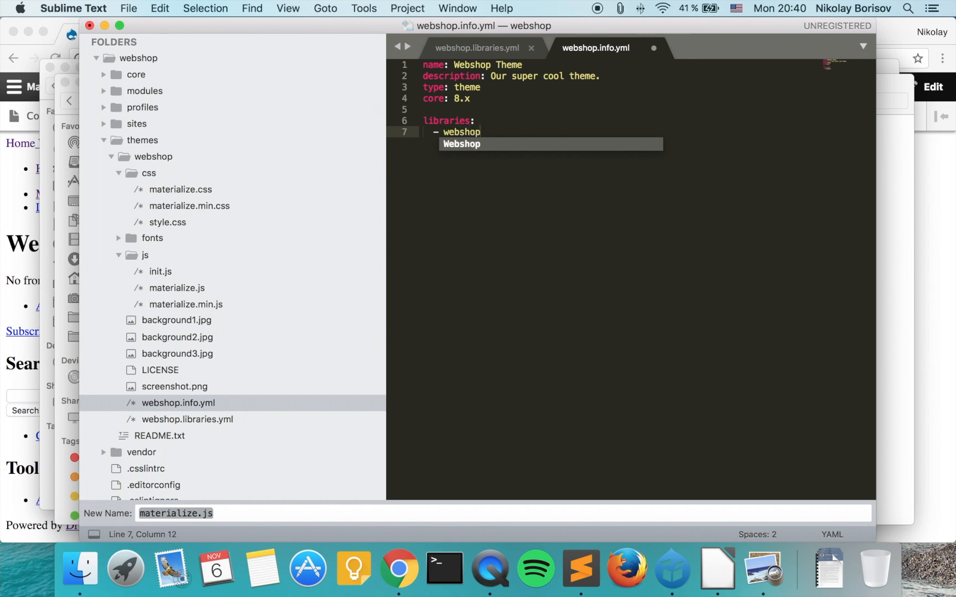
text(/)
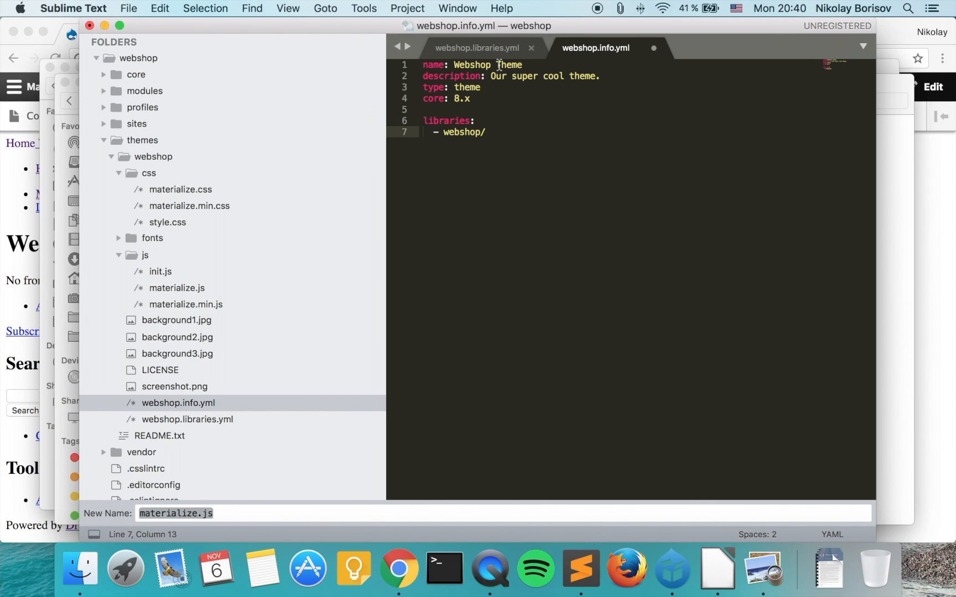
click(476, 48)
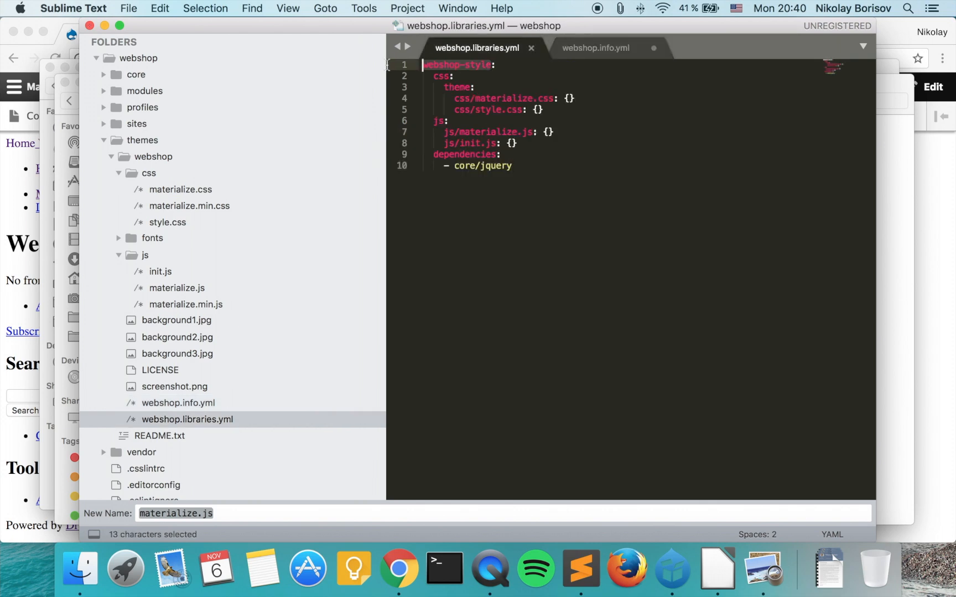
click(594, 48)
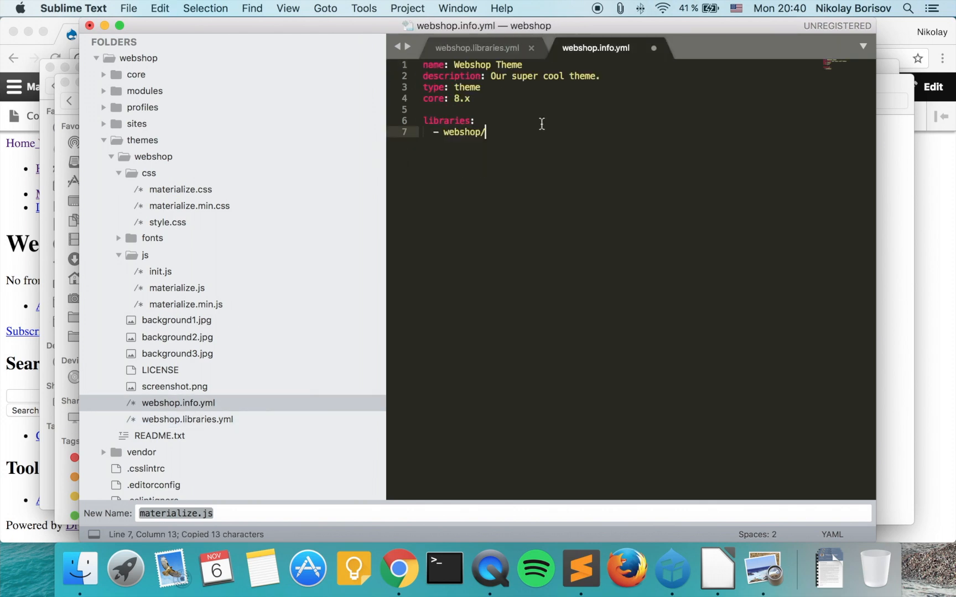
text(webshop-style)
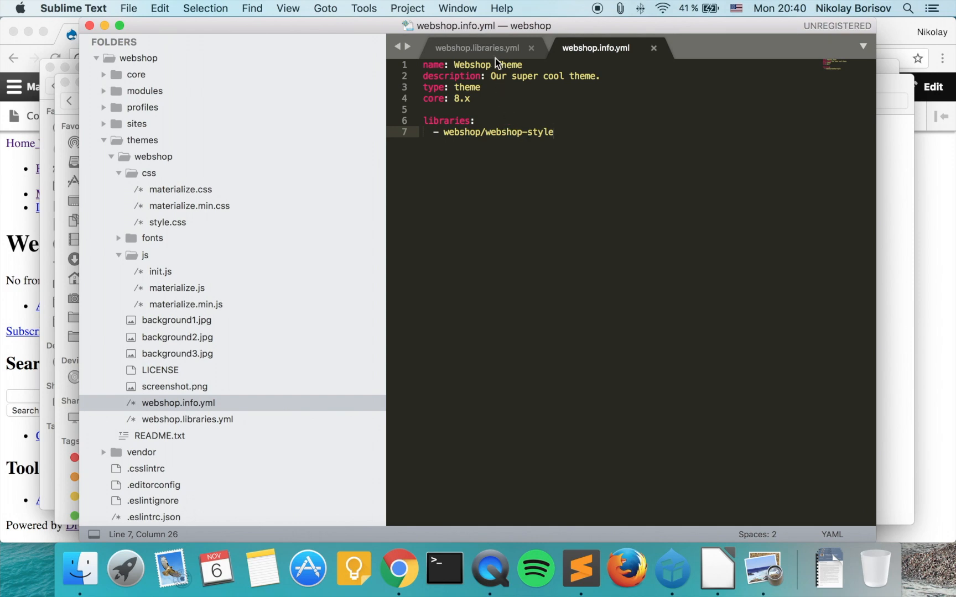
click(476, 48)
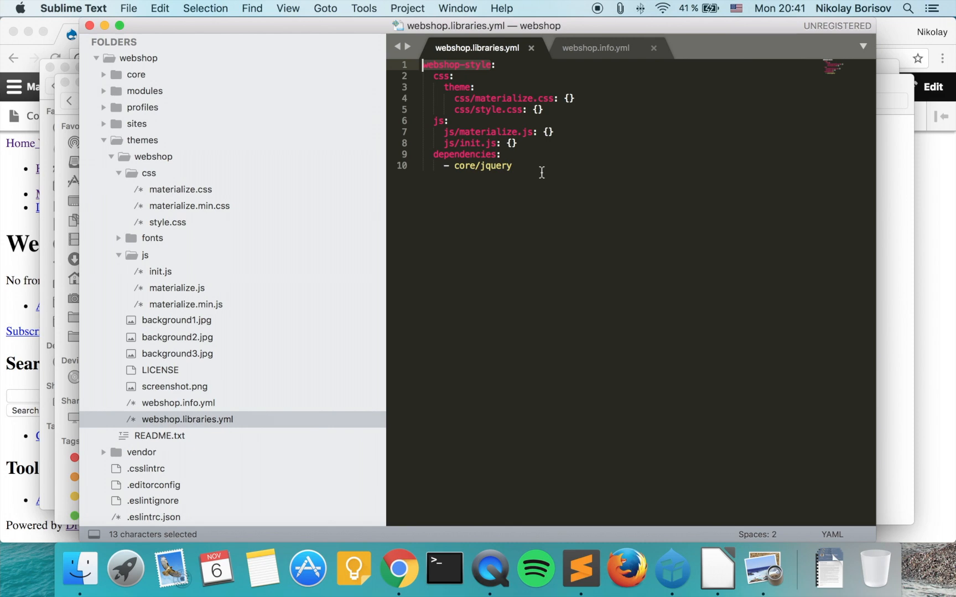
mouse_move(476, 48)
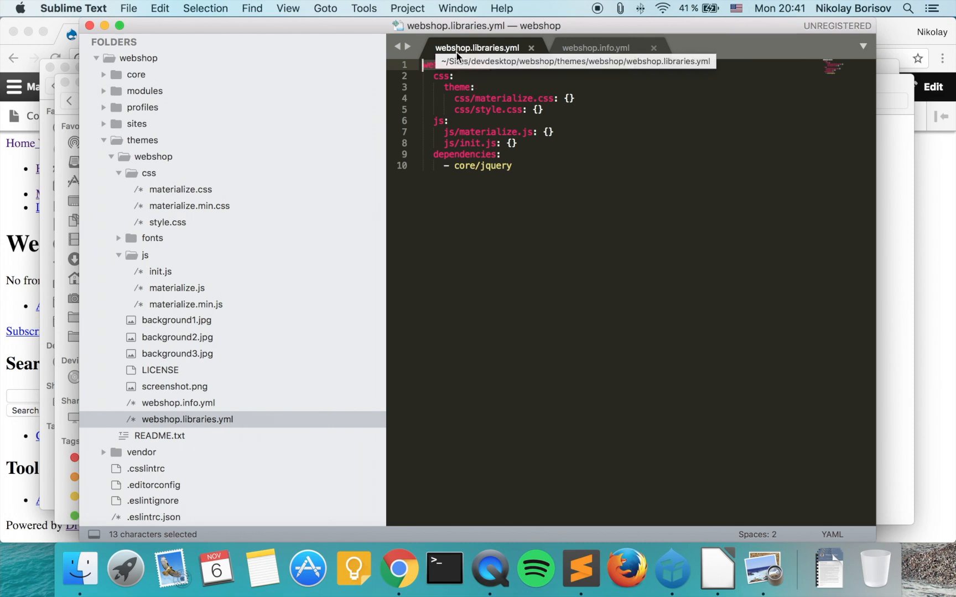
click(594, 48)
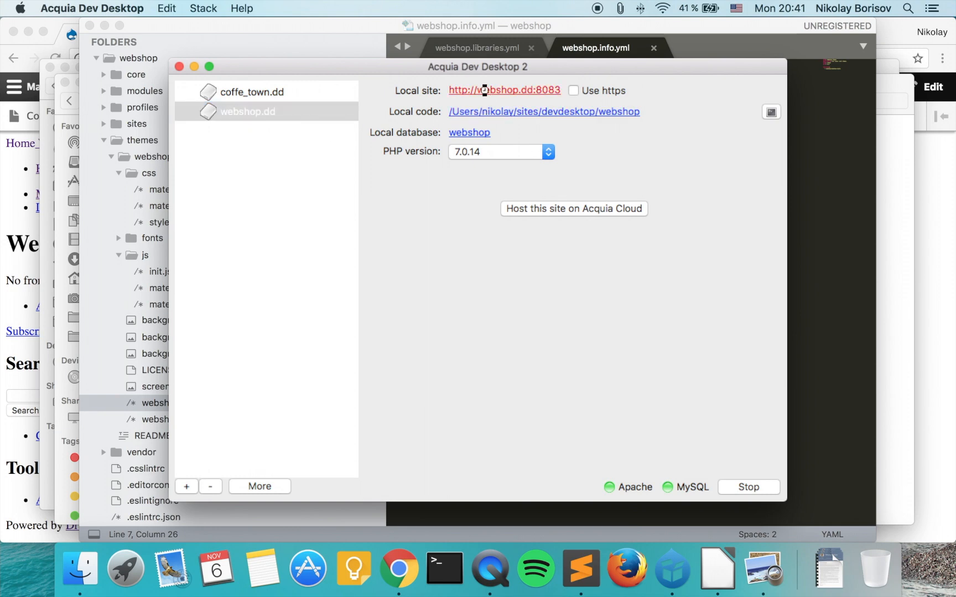
Step: Browse the local site to Configuration > Performance and request Clear all caches
click(504, 91)
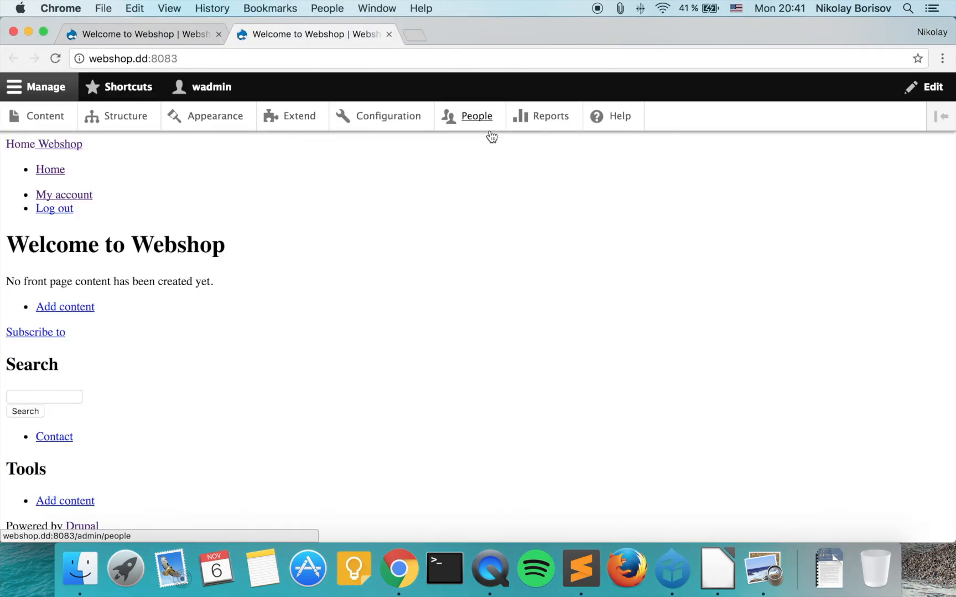
mouse_move(388, 117)
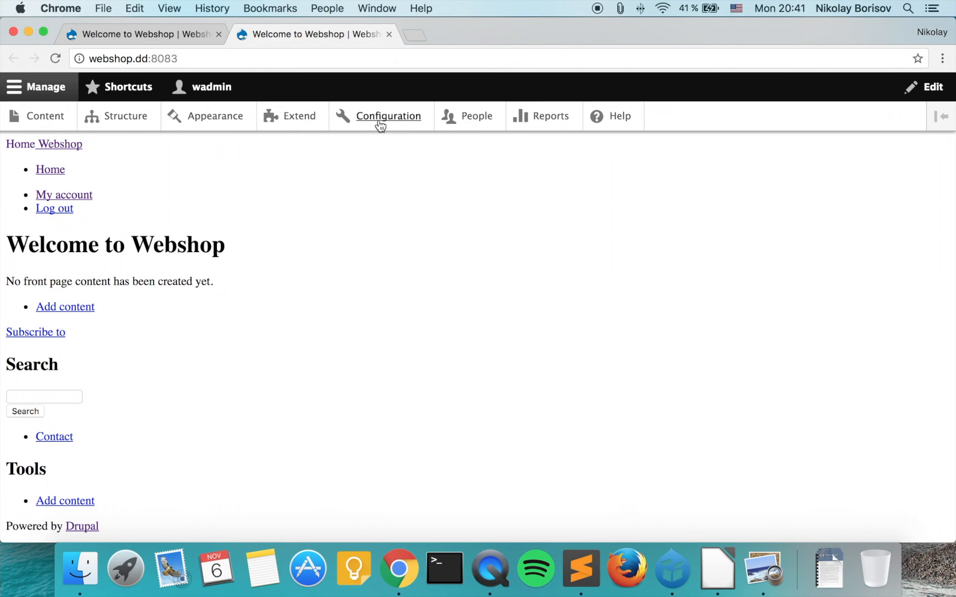
click(388, 117)
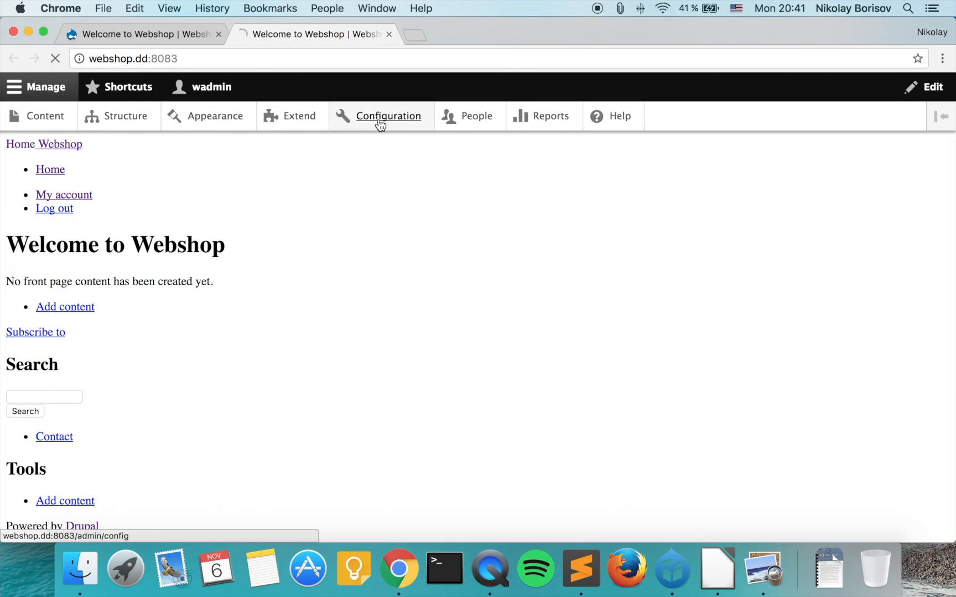
click(387, 116)
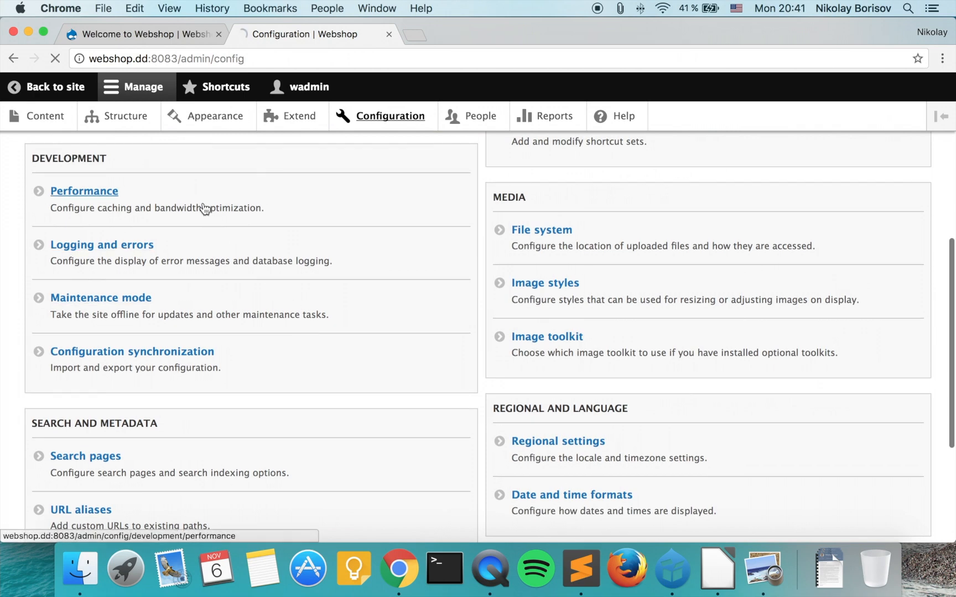
click(84, 190)
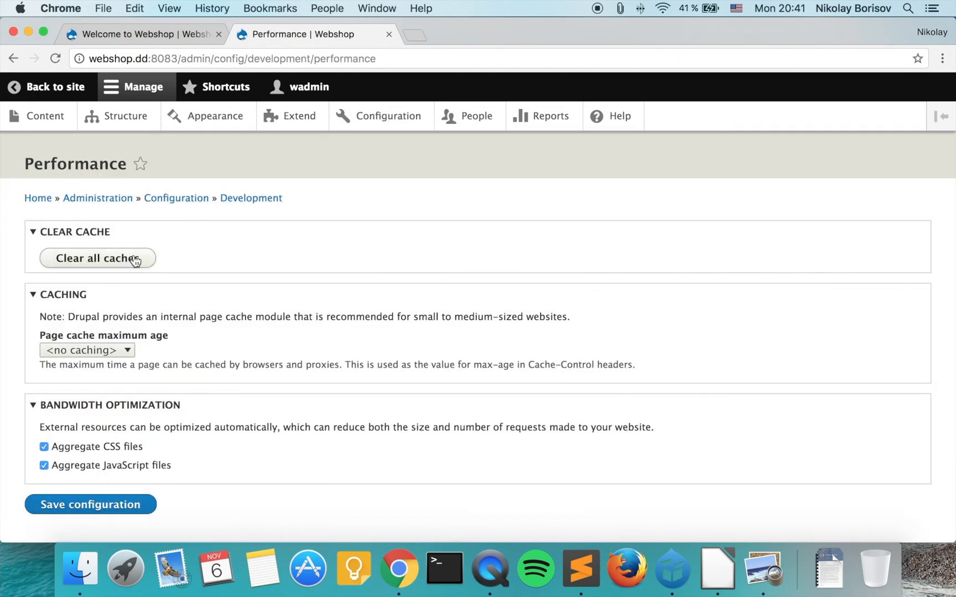
click(98, 257)
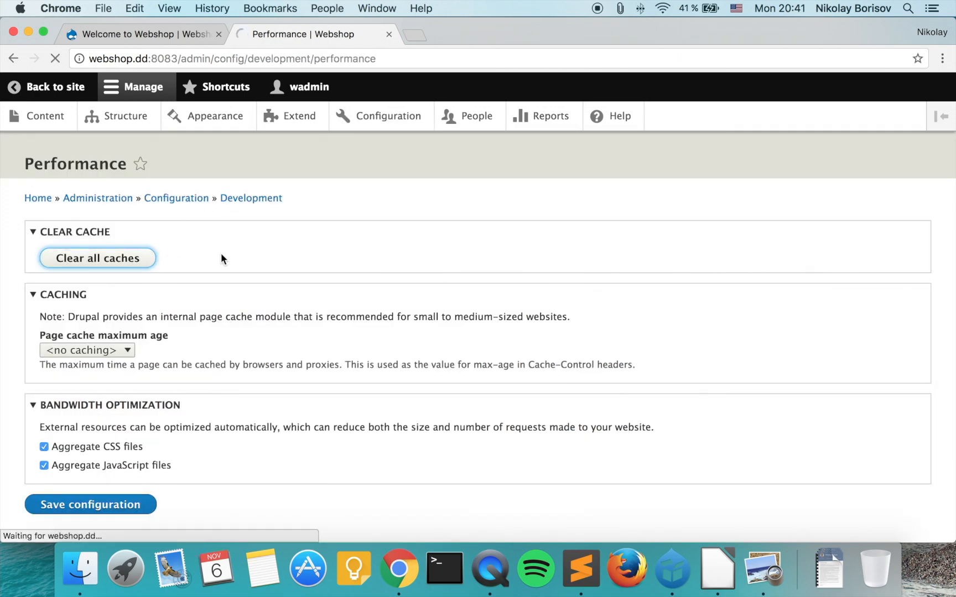
Step: Confirm caches cleared and return to the front page to review the new red menu styling and fonts
click(97, 257)
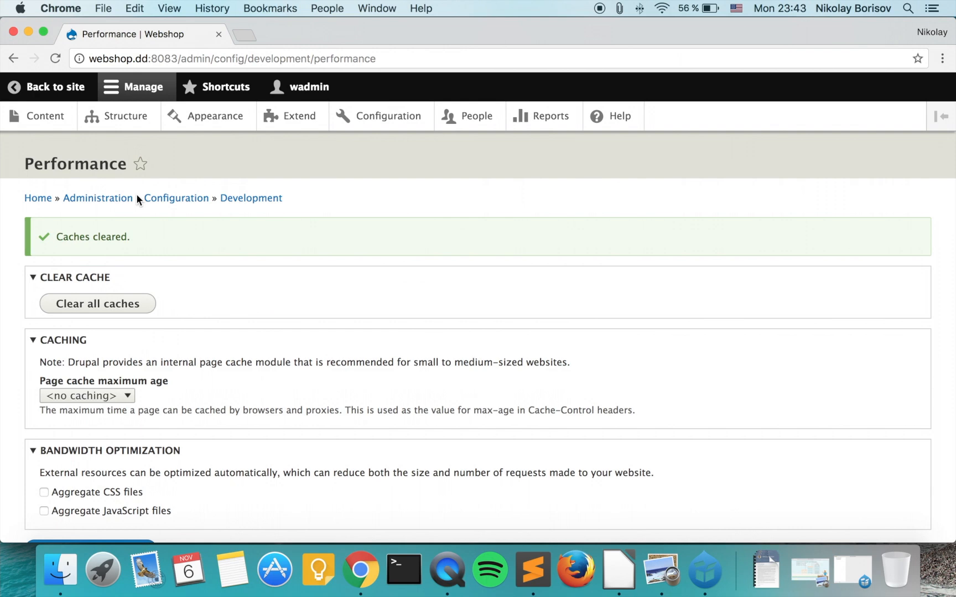
click(56, 86)
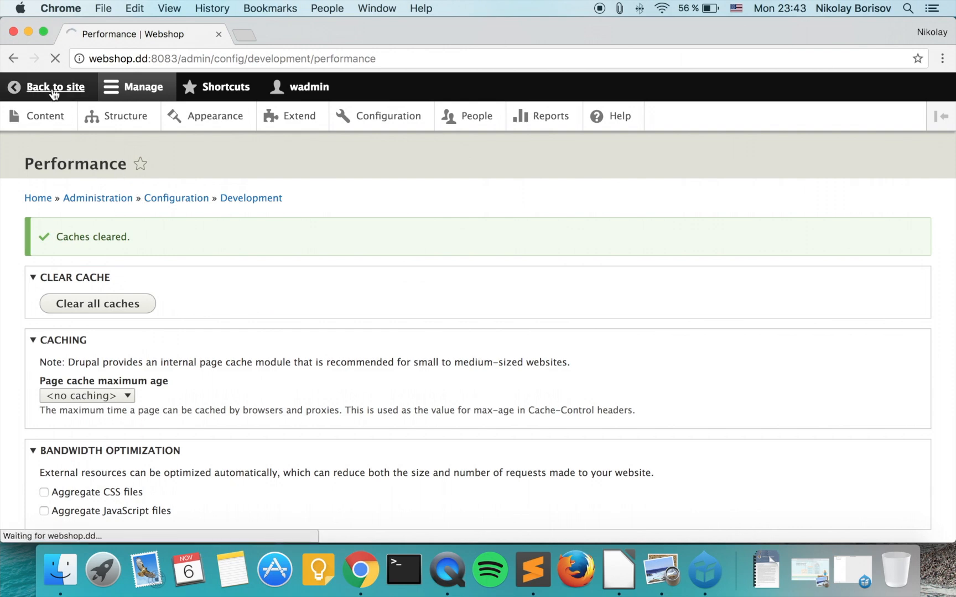
click(54, 86)
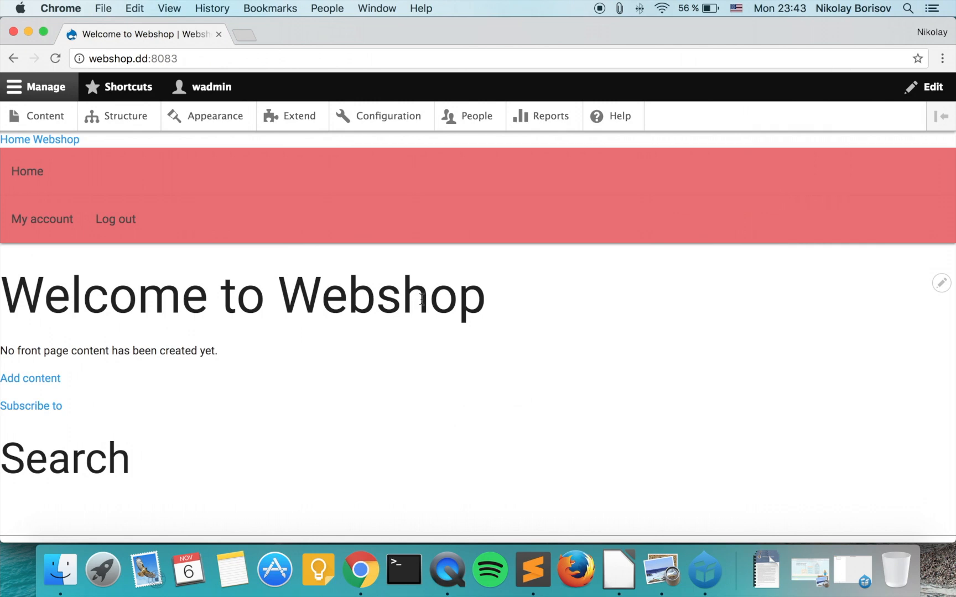
scroll(down, 3)
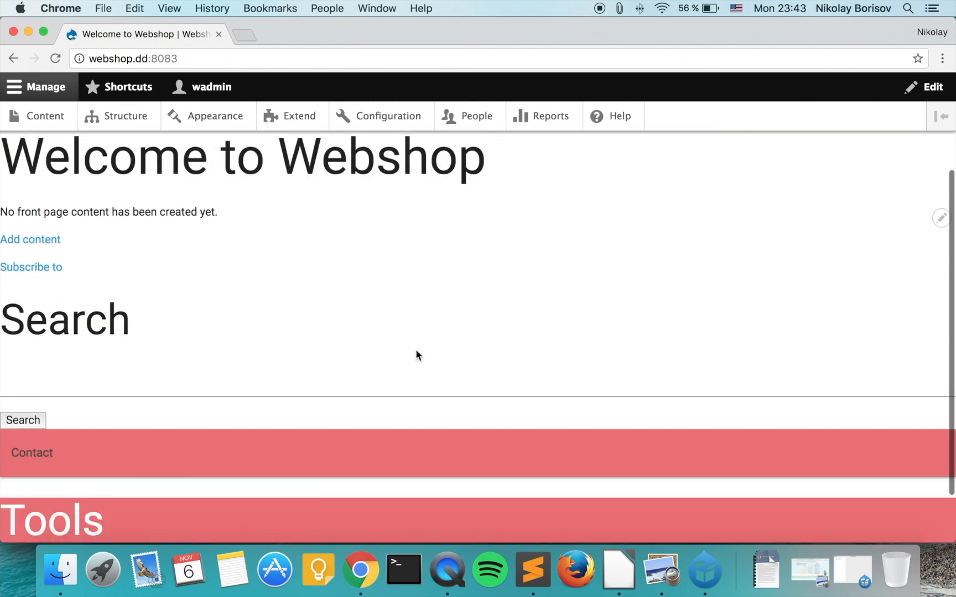